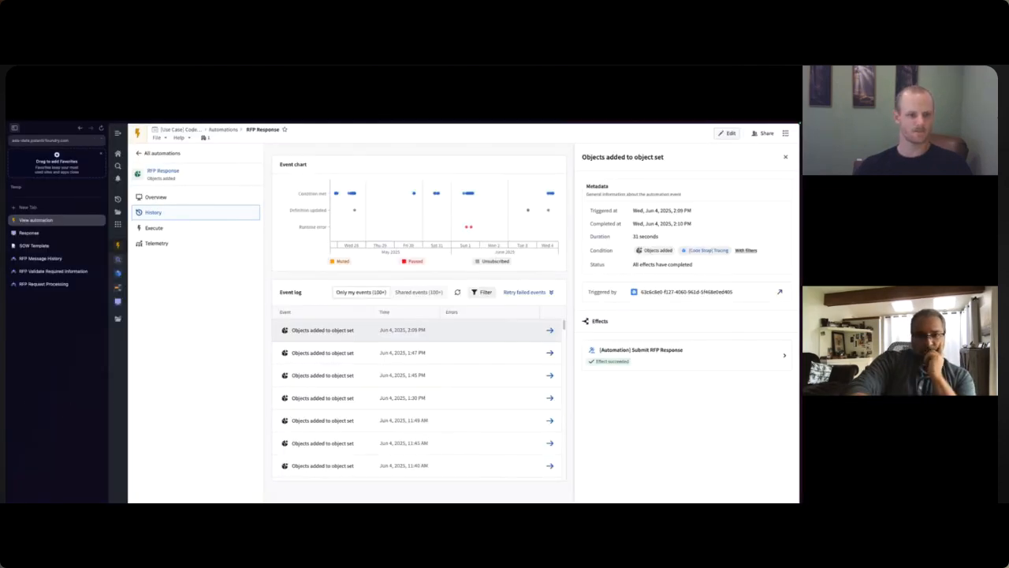
# Step: Open the latest 'Objects added to object set' run to reach Bennie's vendor response summary
pyautogui.click(786, 157)
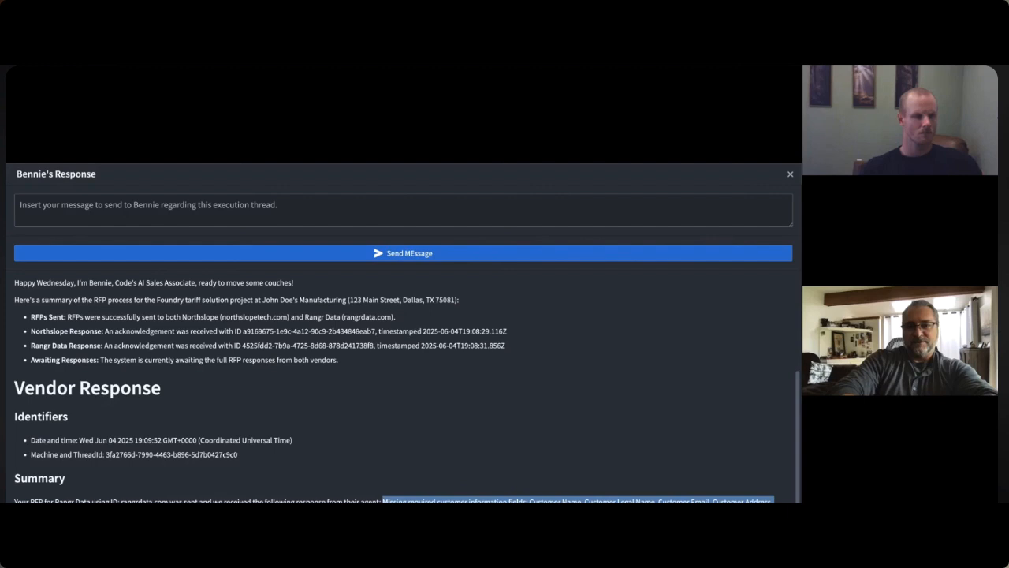
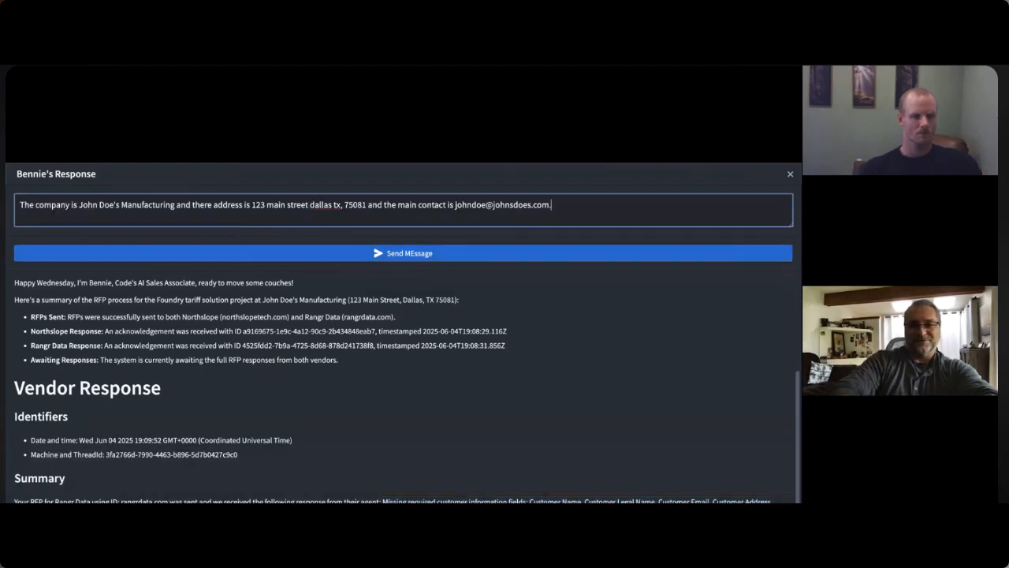
# Step: Send Bennie the details: John Doe's Manufacturing, 123 Main Street Dallas, and the main contact
pyautogui.click(402, 252)
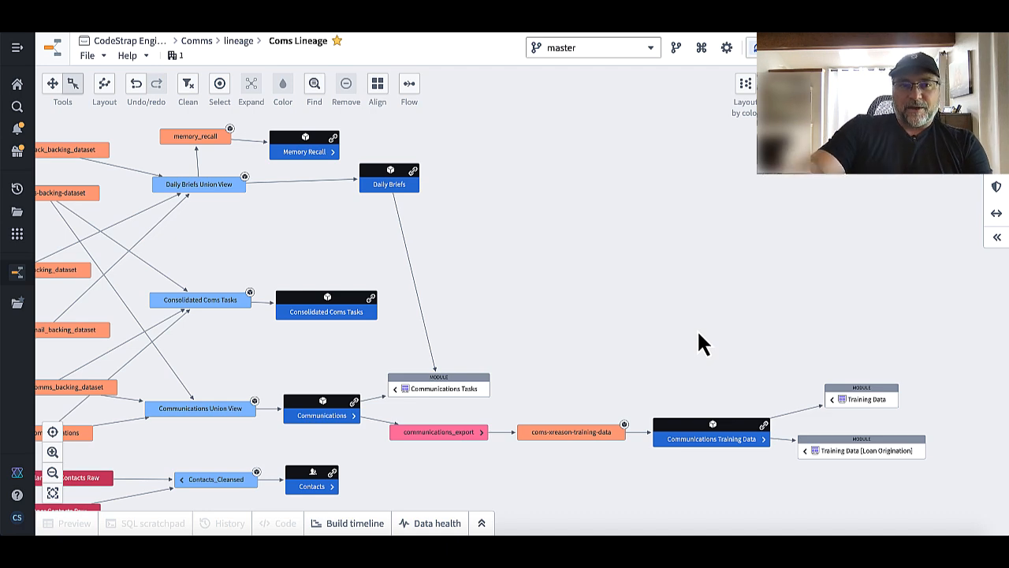
pyautogui.click(304, 151)
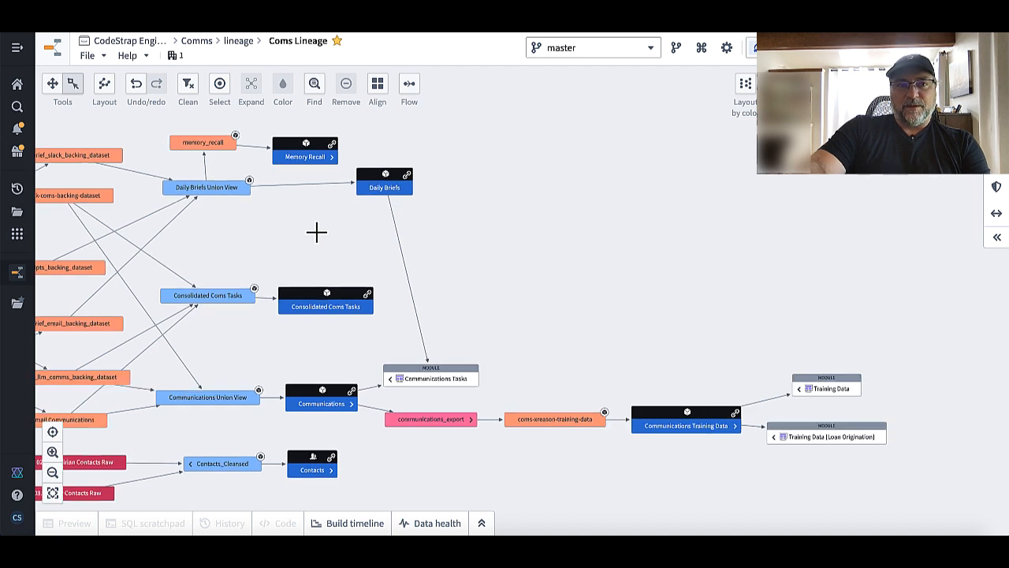
pyautogui.moveTo(271, 192)
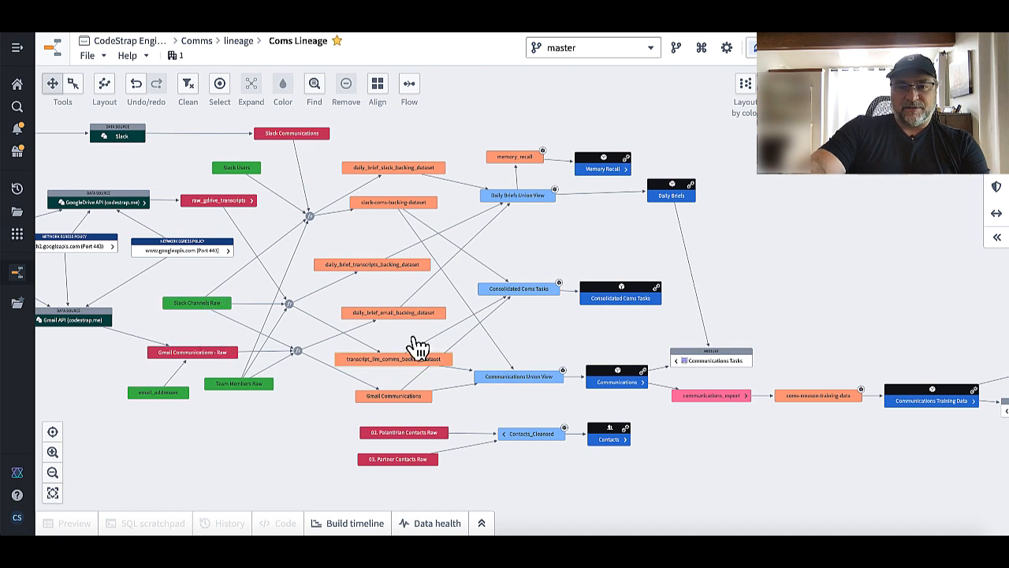
pyautogui.moveTo(786, 225)
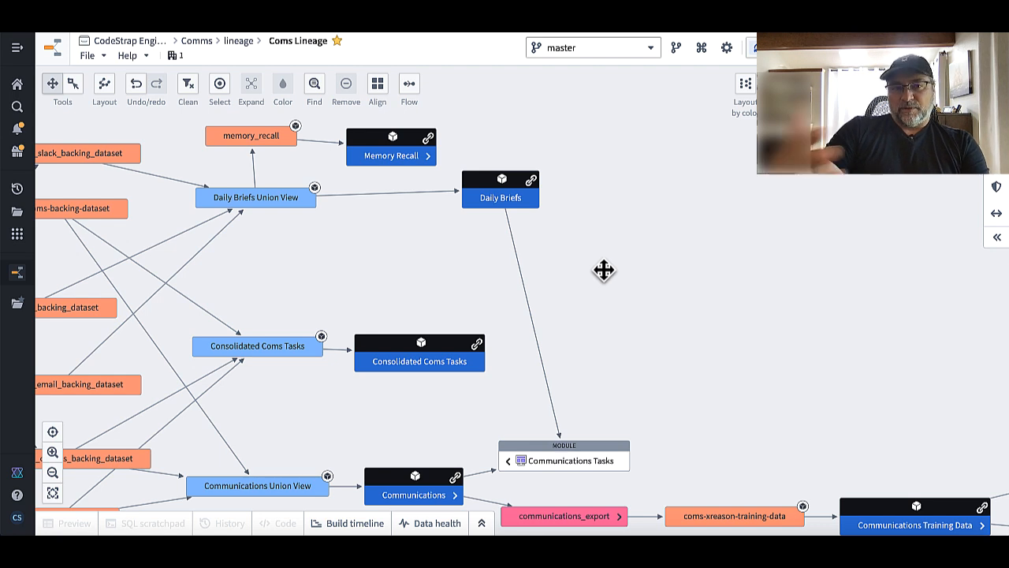
pyautogui.moveTo(489, 234)
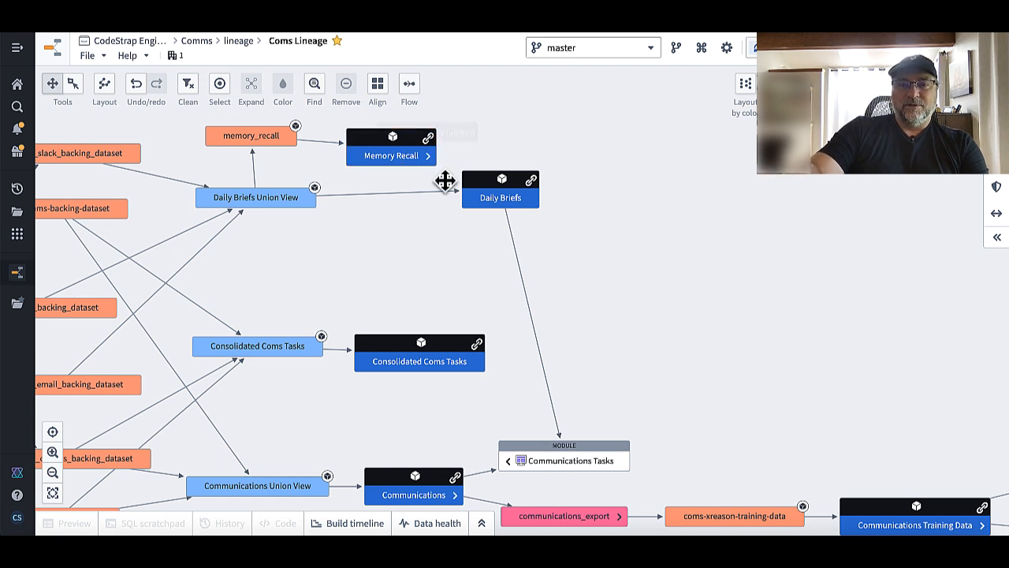
pyautogui.moveTo(445, 180); pyautogui.dragTo(404, 253)
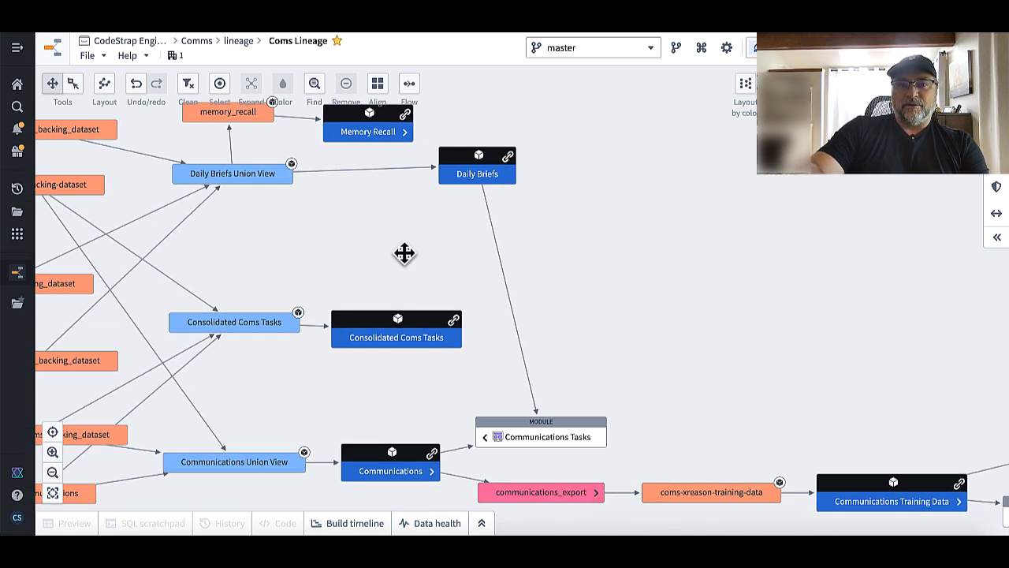
pyautogui.moveTo(404, 252); pyautogui.dragTo(646, 314)
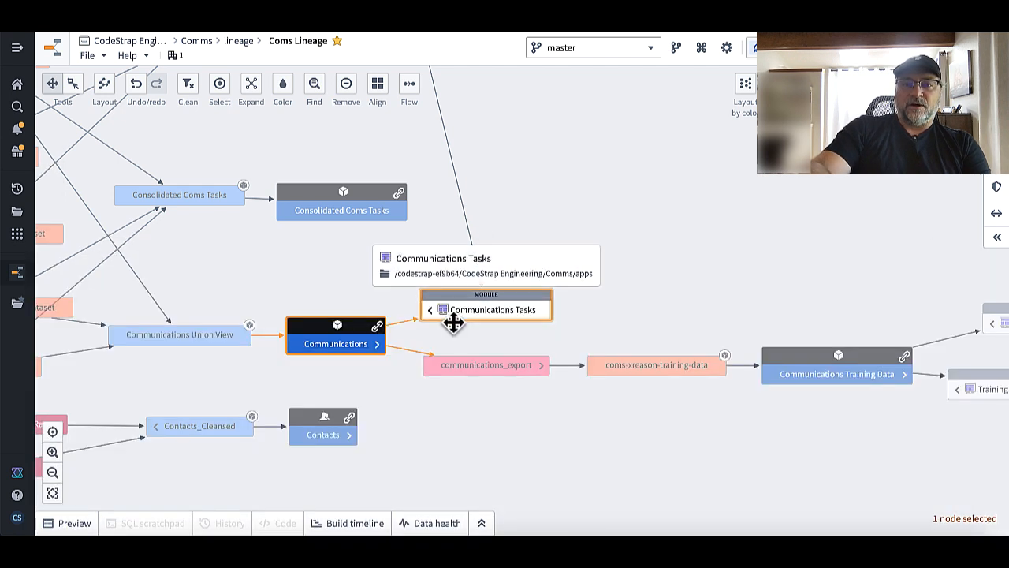
pyautogui.moveTo(379, 455)
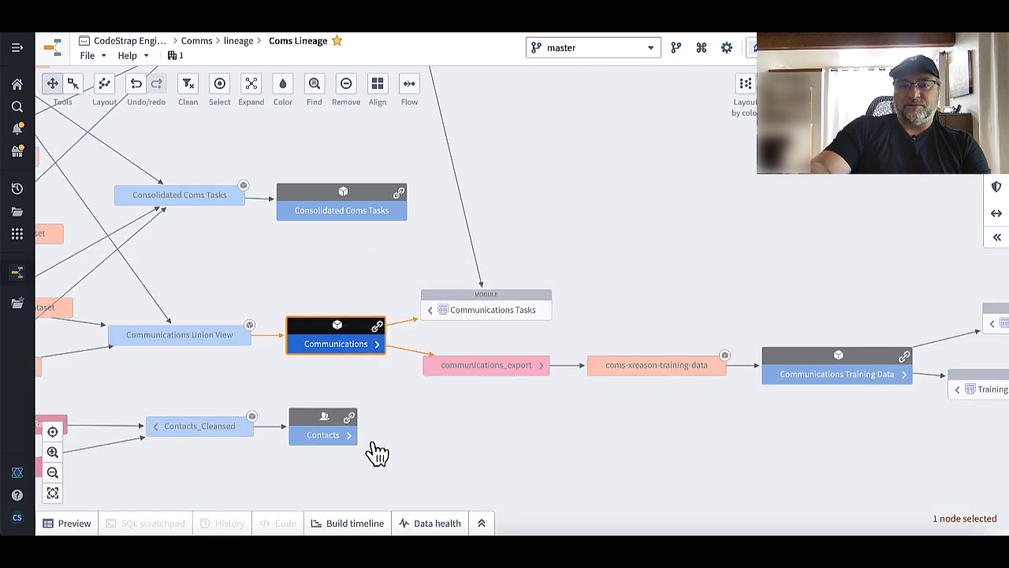
pyautogui.click(321, 435)
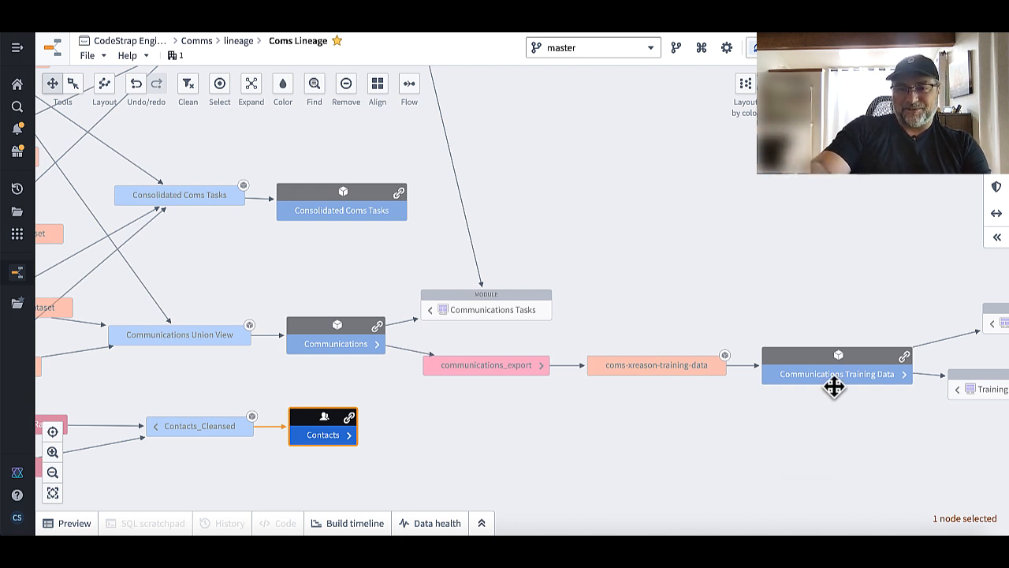
pyautogui.click(836, 374)
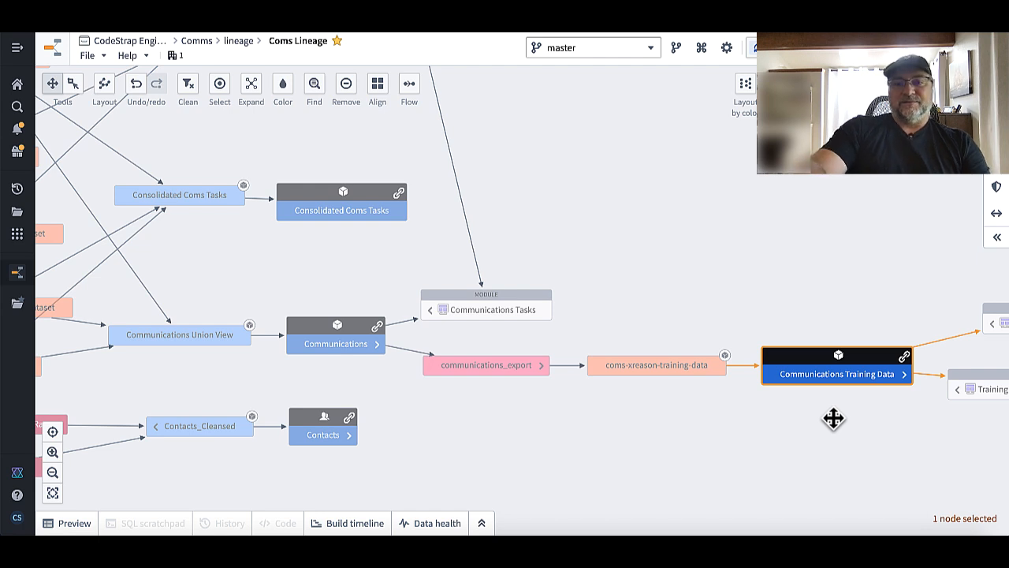
pyautogui.moveTo(828, 449)
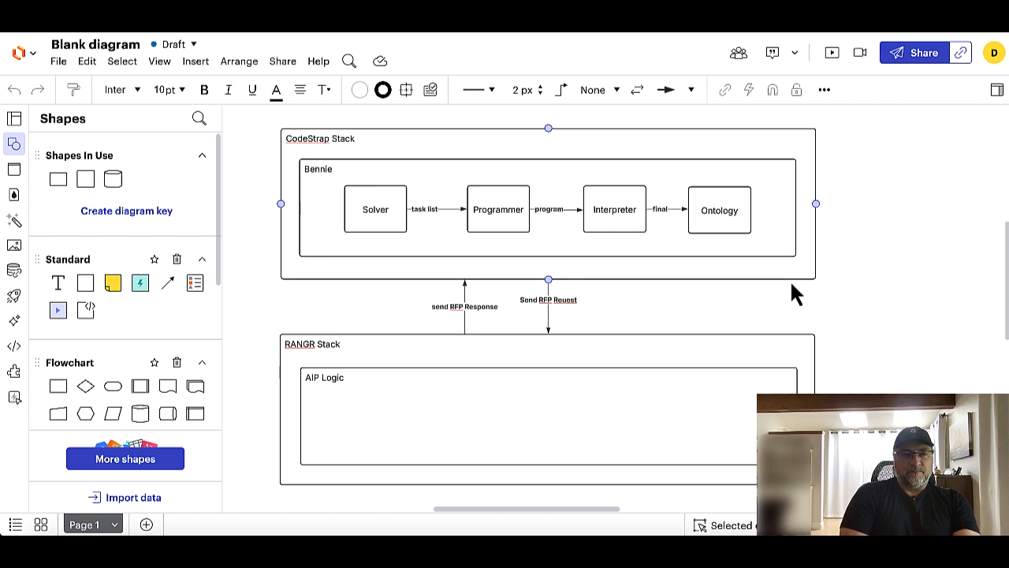
pyautogui.moveTo(527, 138)
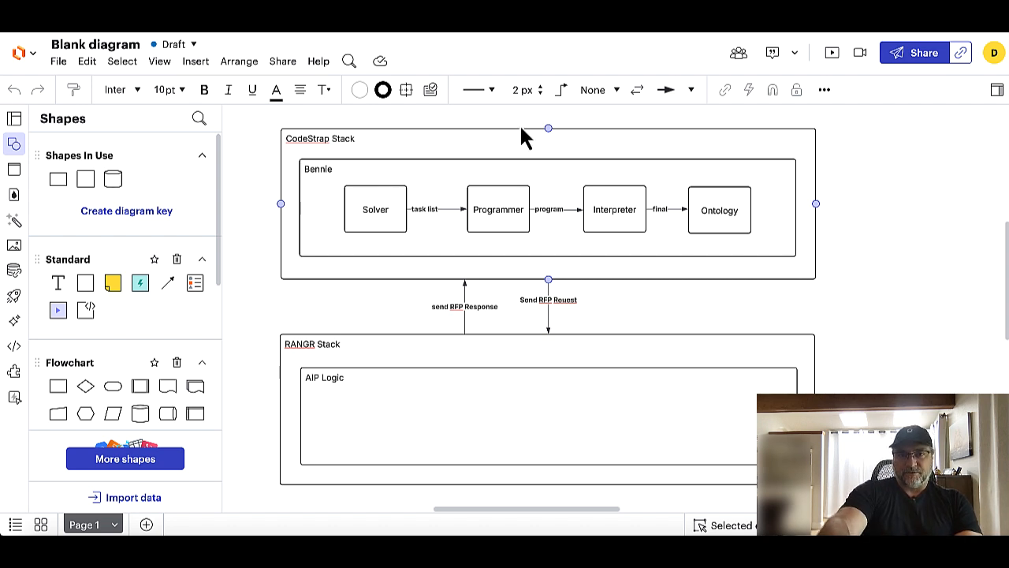
pyautogui.moveTo(348, 138)
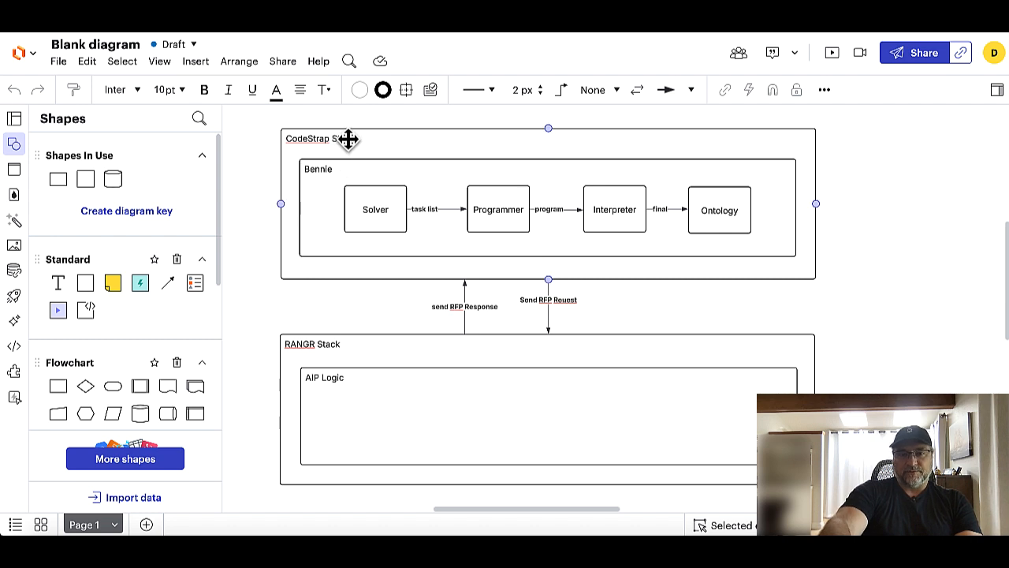
pyautogui.moveTo(361, 271)
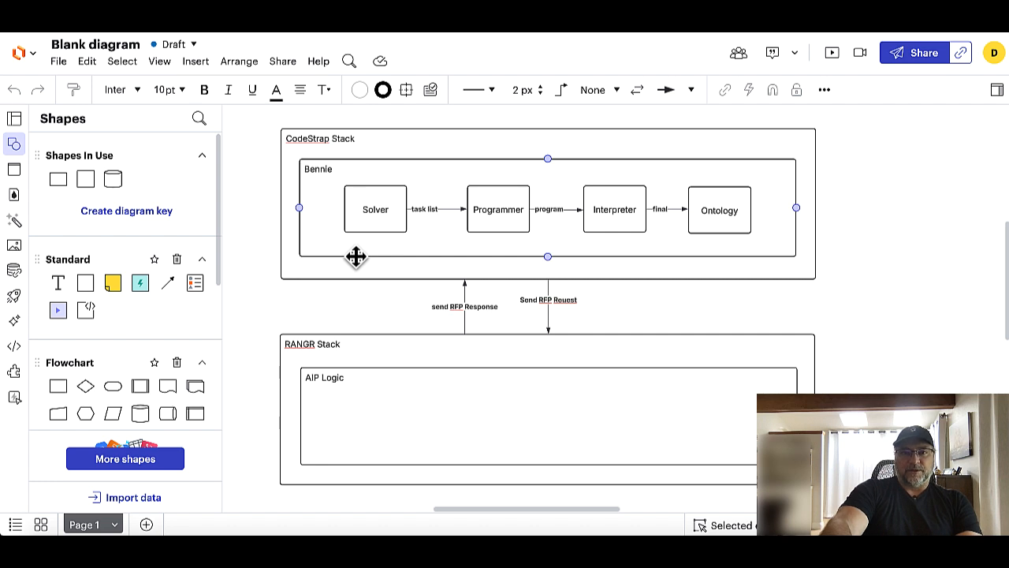
pyautogui.click(376, 210)
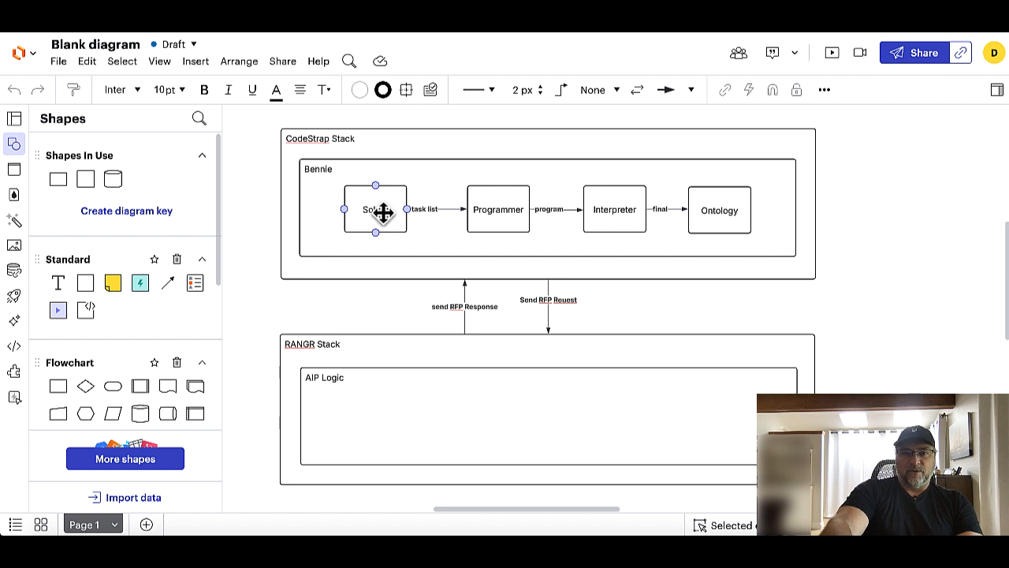
pyautogui.moveTo(435, 214)
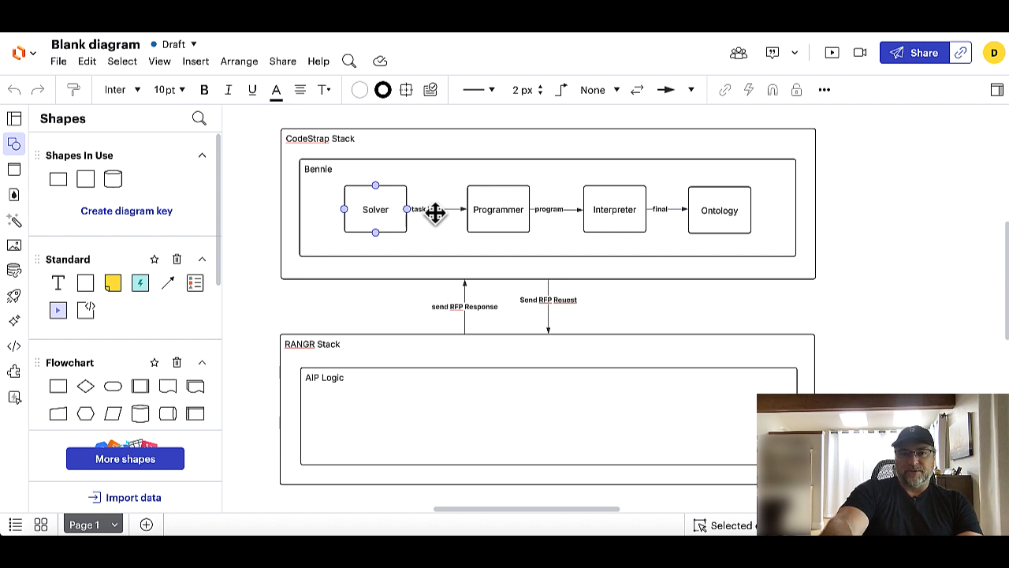
pyautogui.click(498, 210)
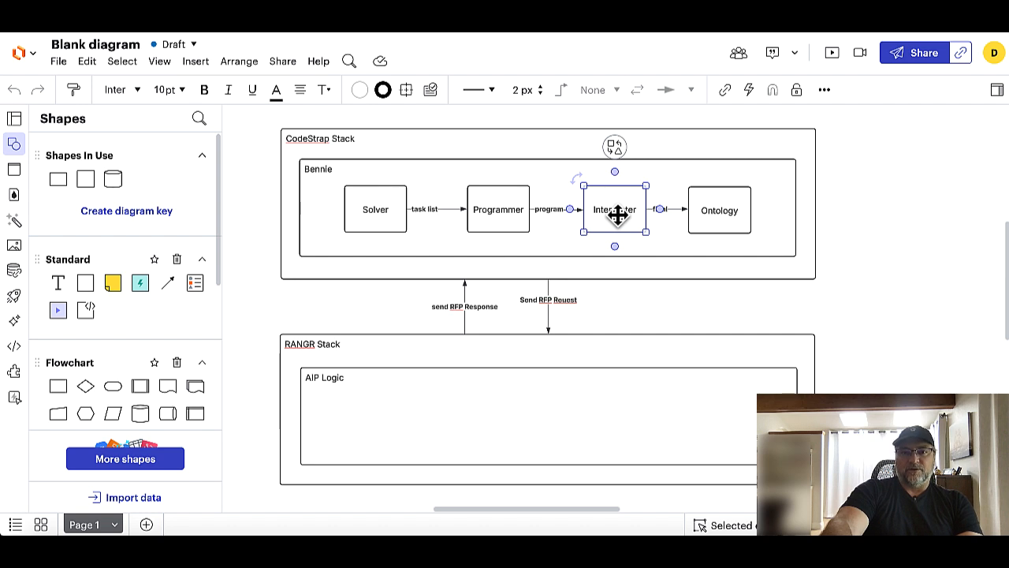
pyautogui.moveTo(587, 343)
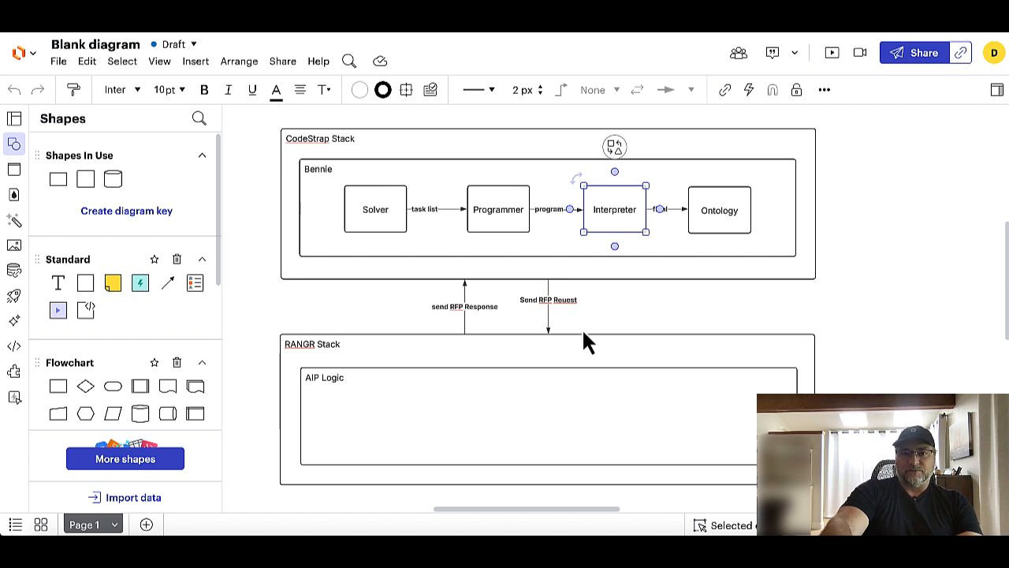
pyautogui.click(719, 210)
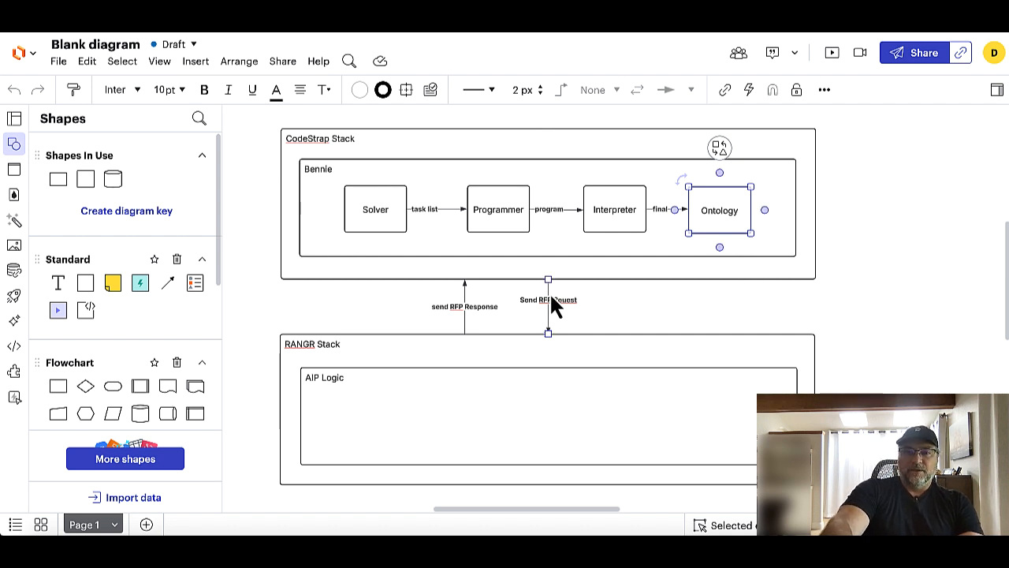
pyautogui.moveTo(551, 337)
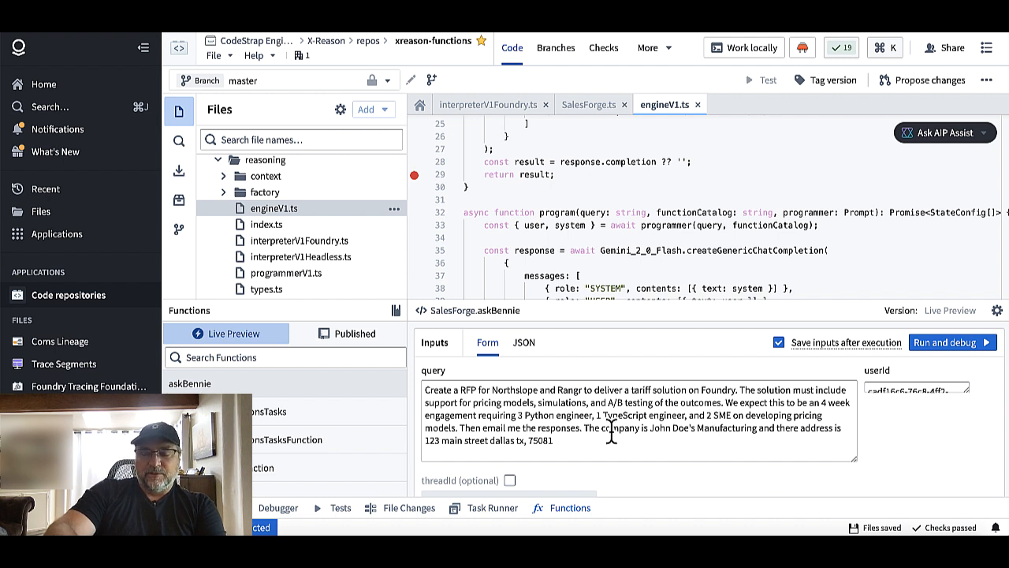
pyautogui.moveTo(842, 370)
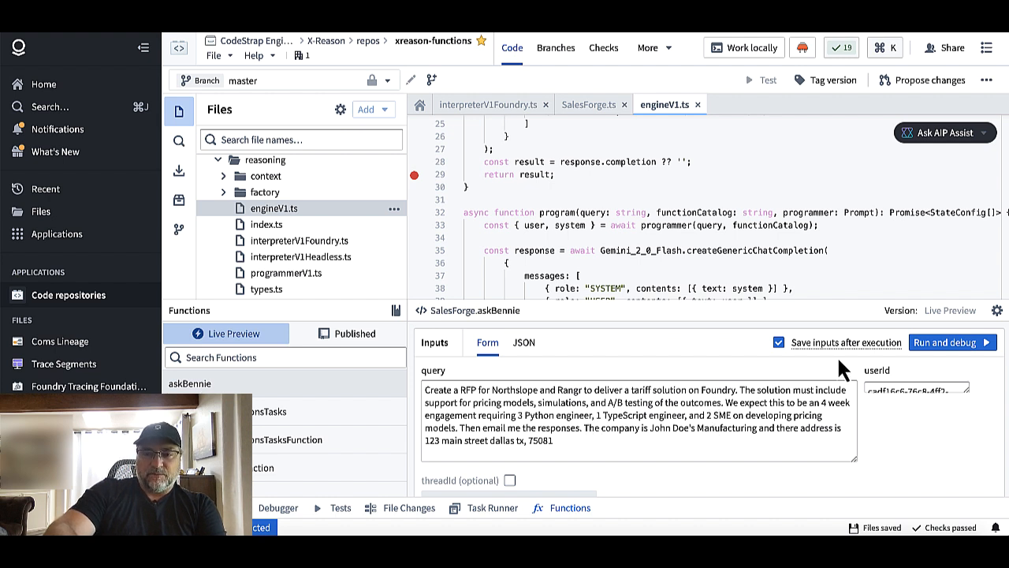
pyautogui.moveTo(949, 341)
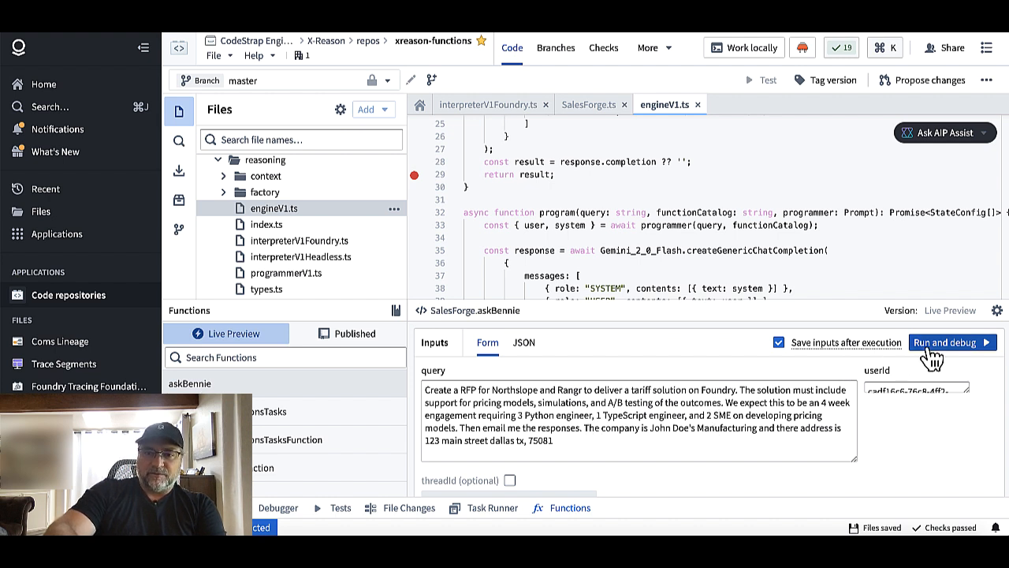
# Step: Start a Run and debug of askBennie with the Northslope and Rangr tariff RFP request
pyautogui.click(946, 341)
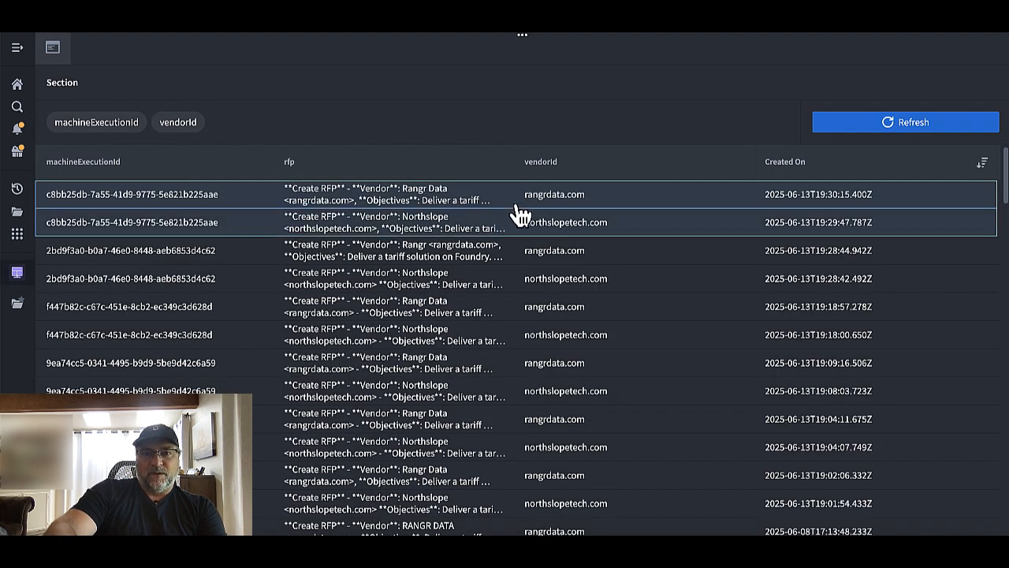
pyautogui.moveTo(536, 236)
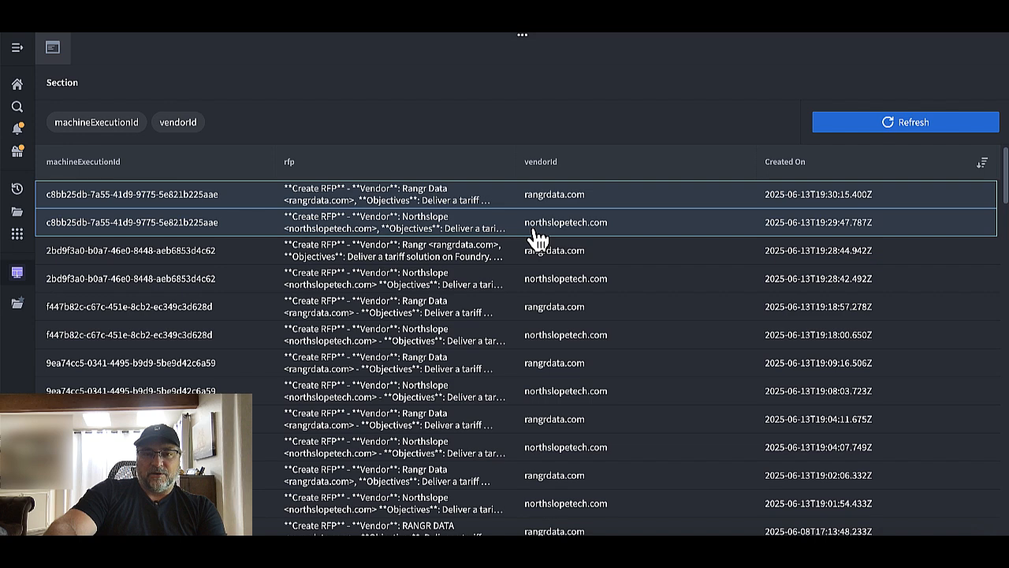
pyautogui.moveTo(539, 228)
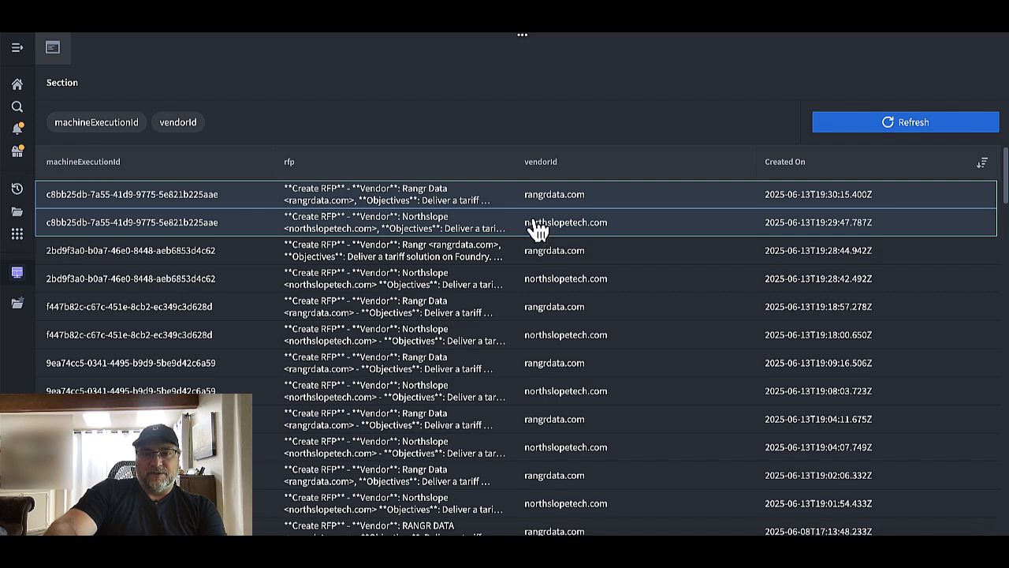
pyautogui.moveTo(489, 213)
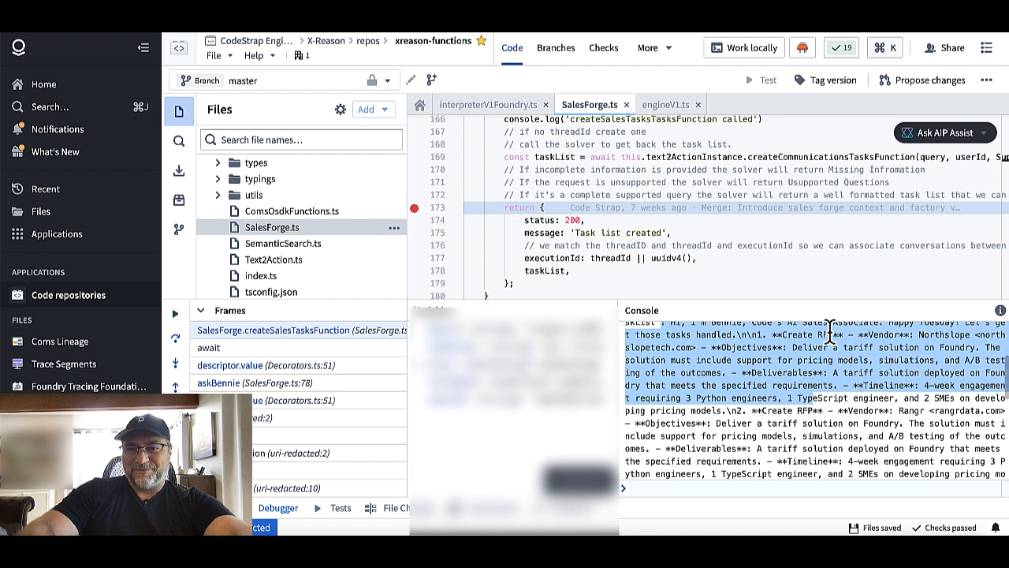
pyautogui.moveTo(907, 346)
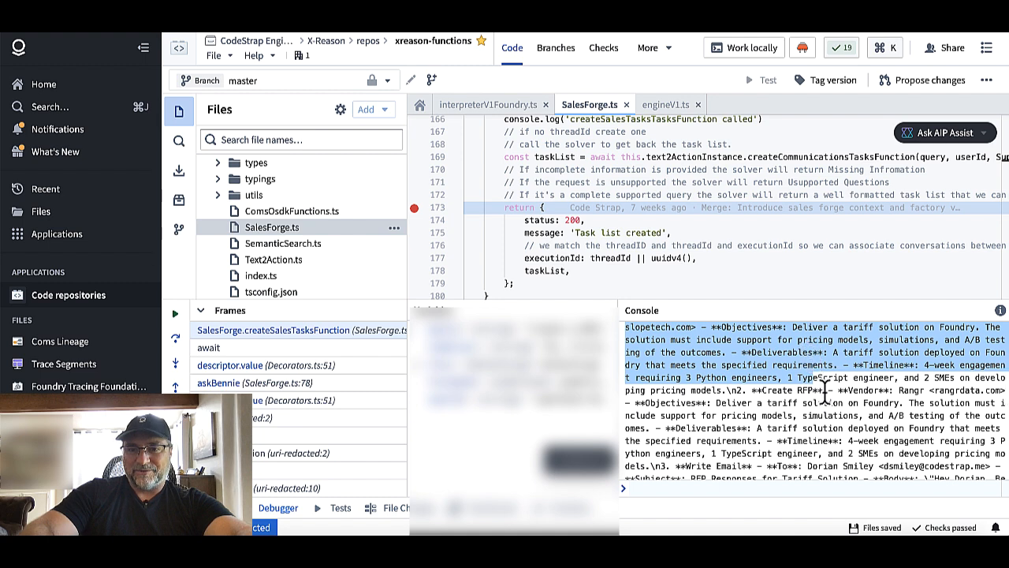
# Step: Review the RFP and email tasks in the Console, then inspect engineV1's program frame
pyautogui.scroll(-3)
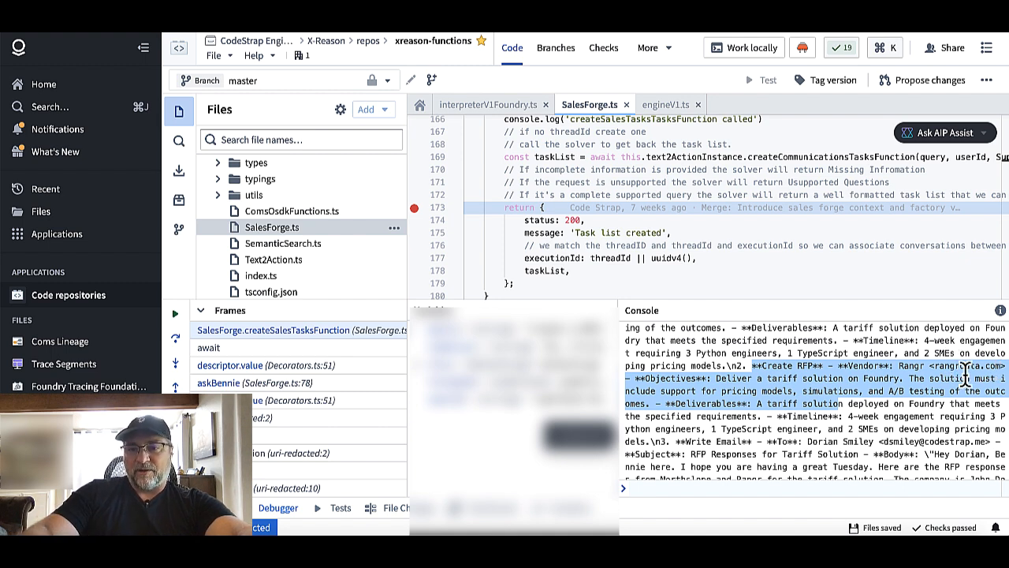
pyautogui.scroll(-3)
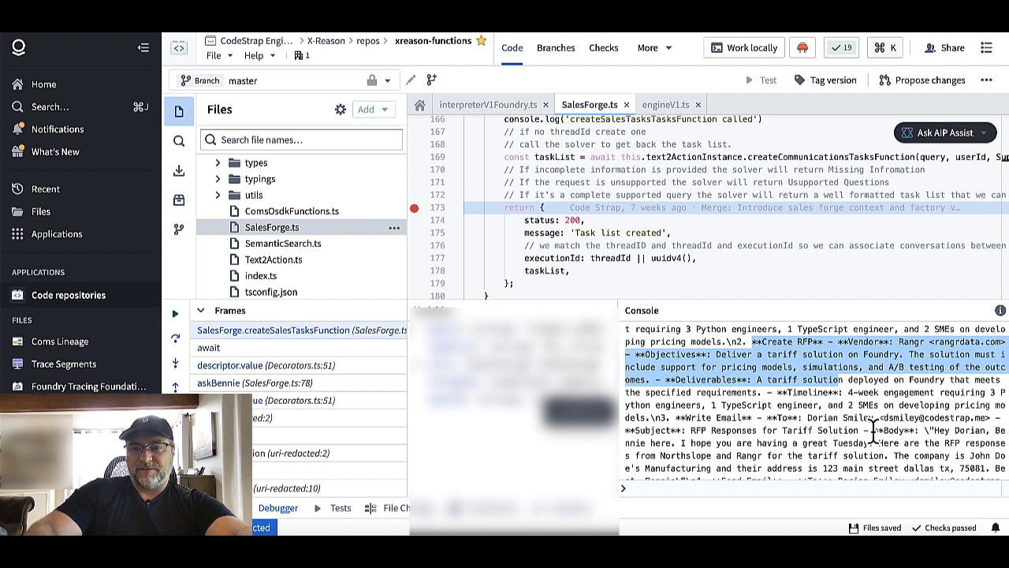
pyautogui.scroll(-3)
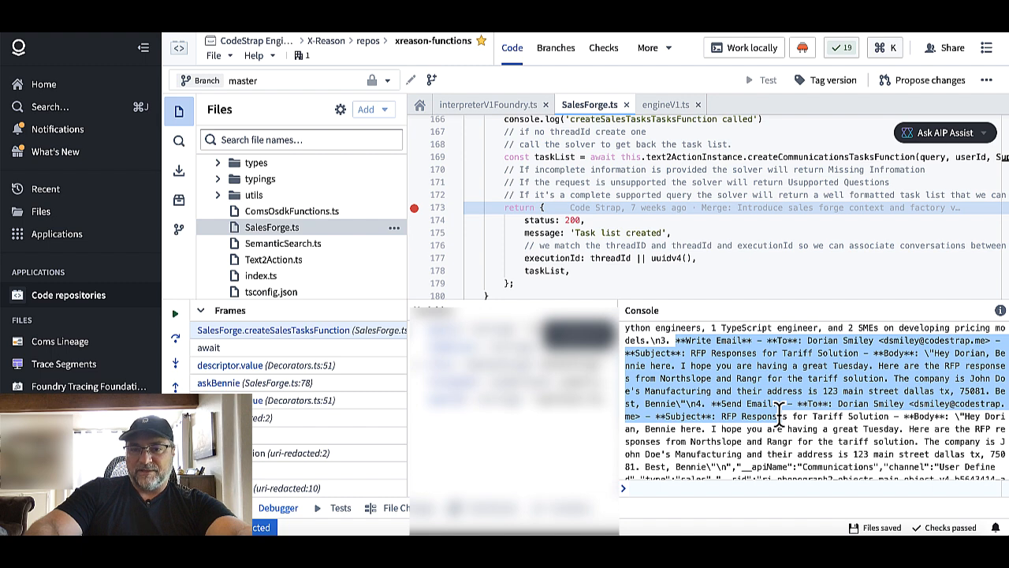
pyautogui.moveTo(787, 416)
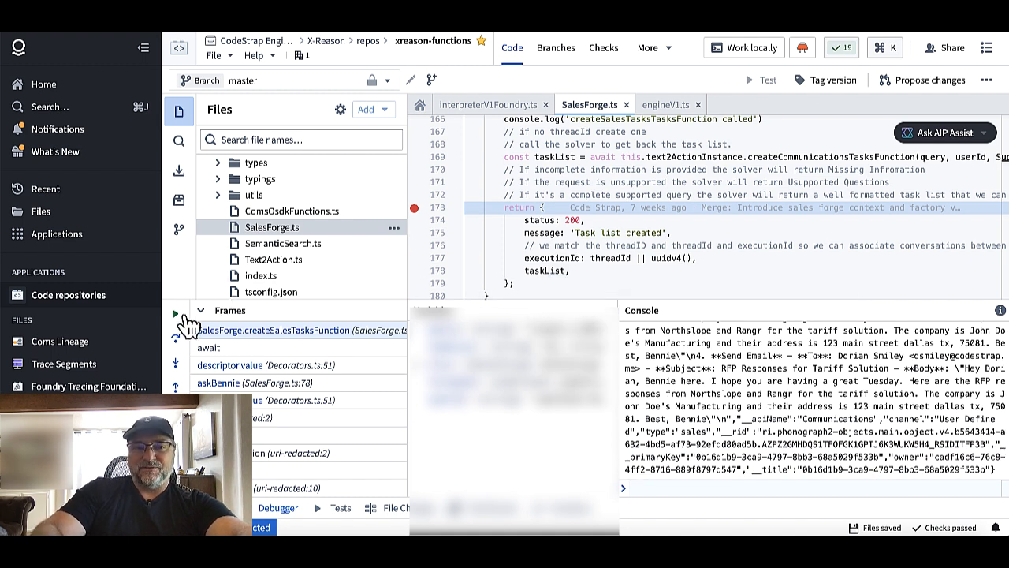
pyautogui.click(175, 314)
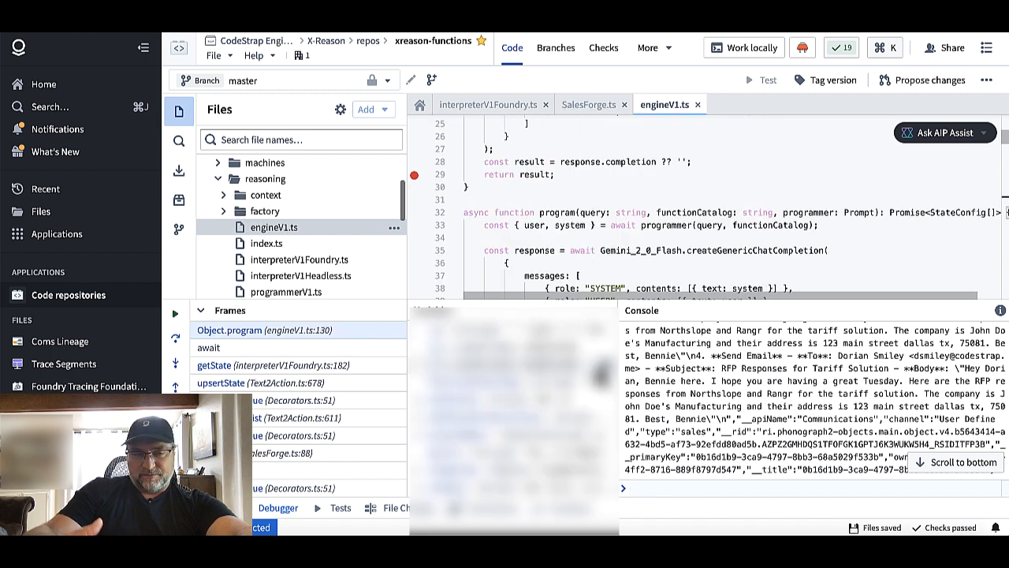
pyautogui.moveTo(378, 331)
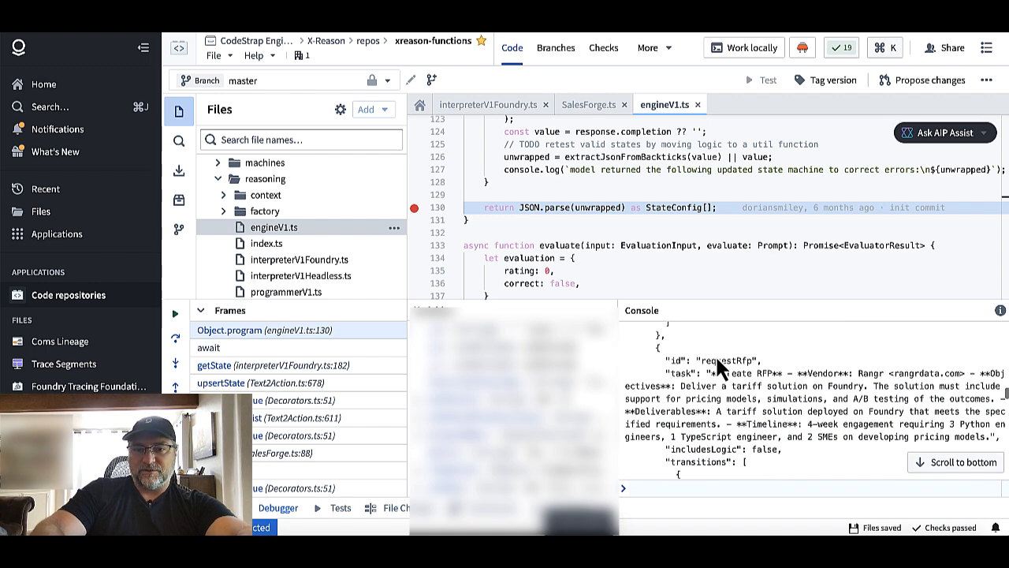
# Step: Read the state config's requestRfp, sendEmail and awaitRfpResponses states, then jump to the newest console output
pyautogui.scroll(-3)
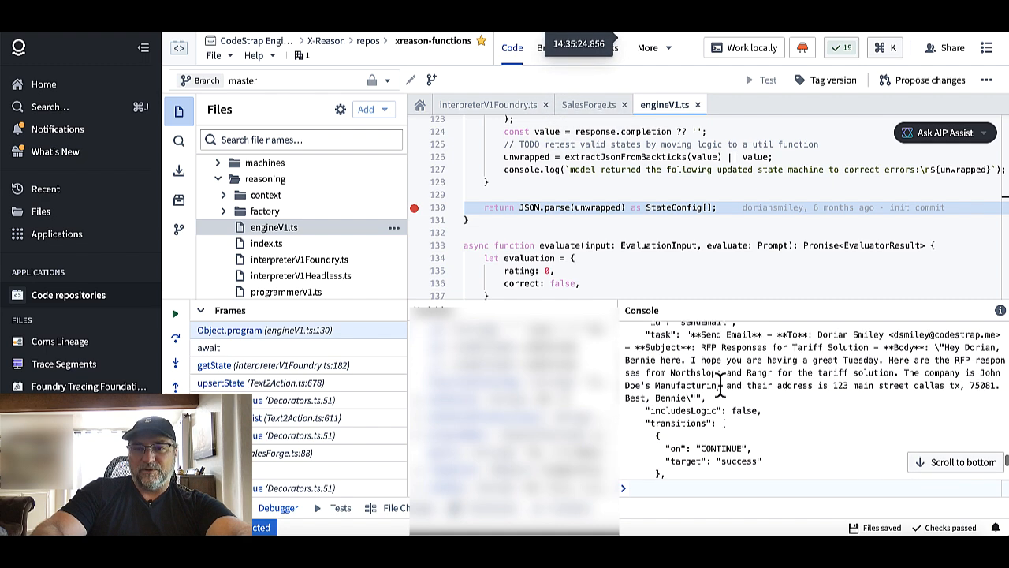
pyautogui.scroll(-3)
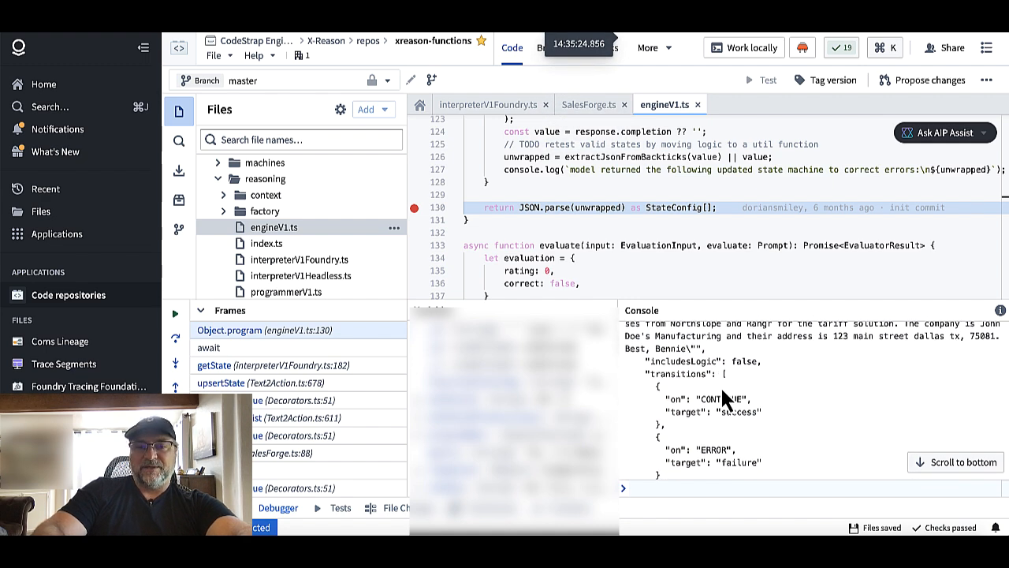
pyautogui.scroll(-3)
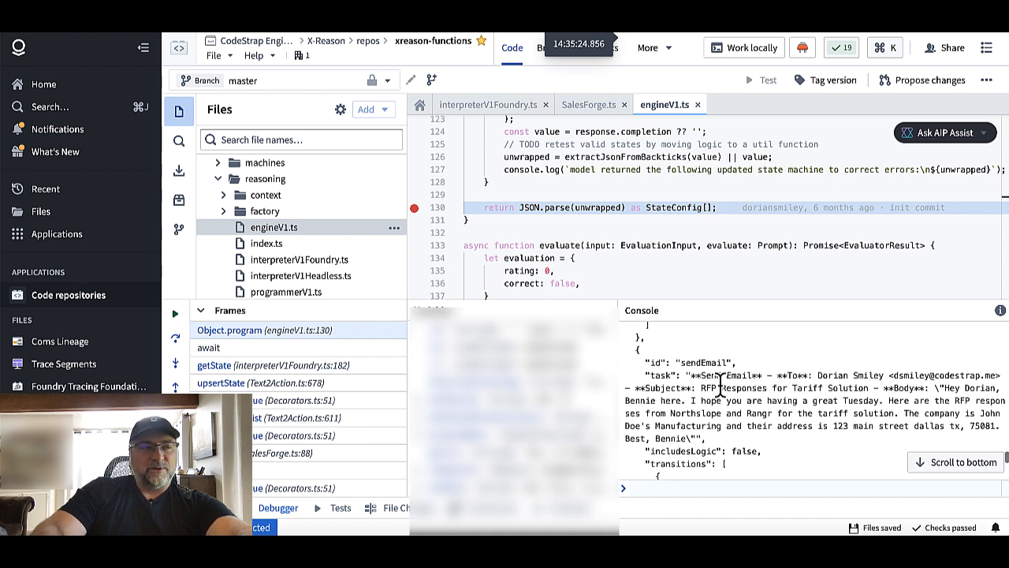
pyautogui.scroll(-3)
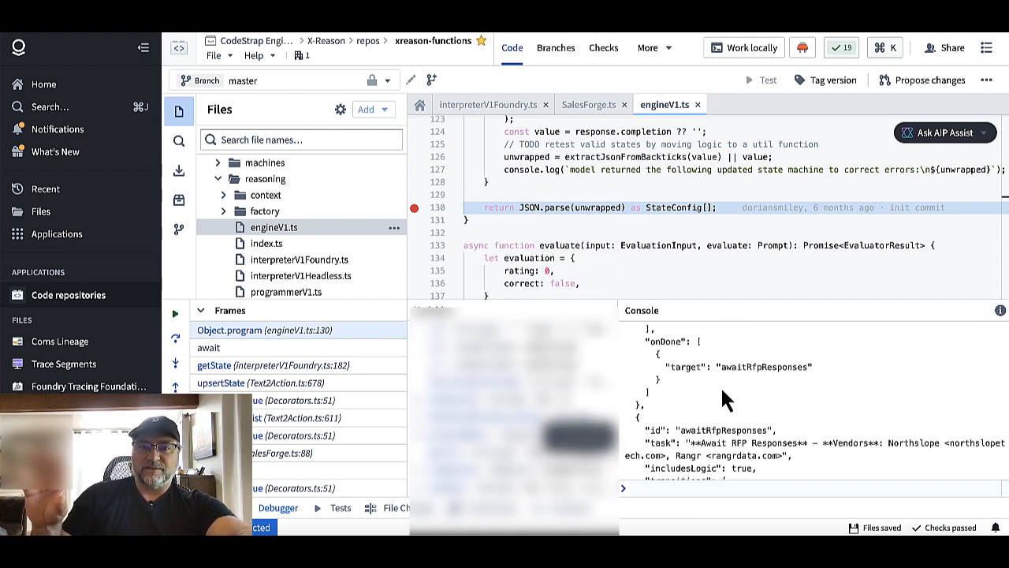
pyautogui.scroll(-3)
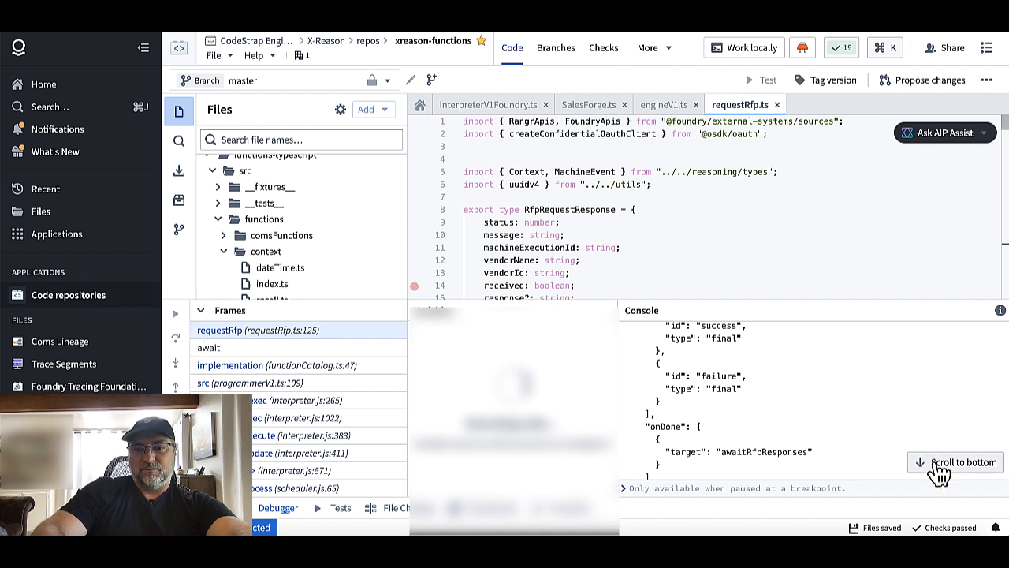
pyautogui.click(956, 462)
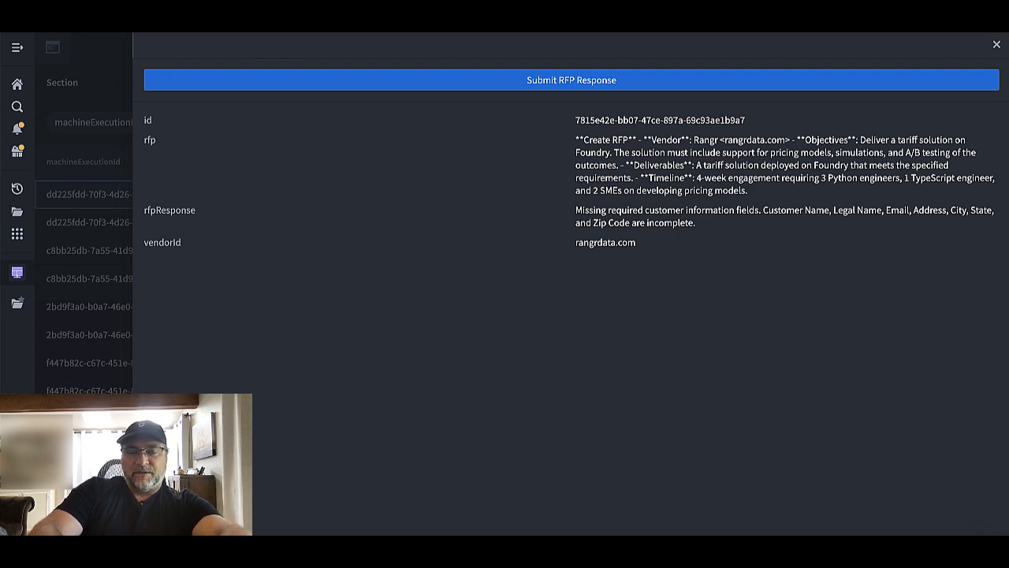
pyautogui.moveTo(512, 221)
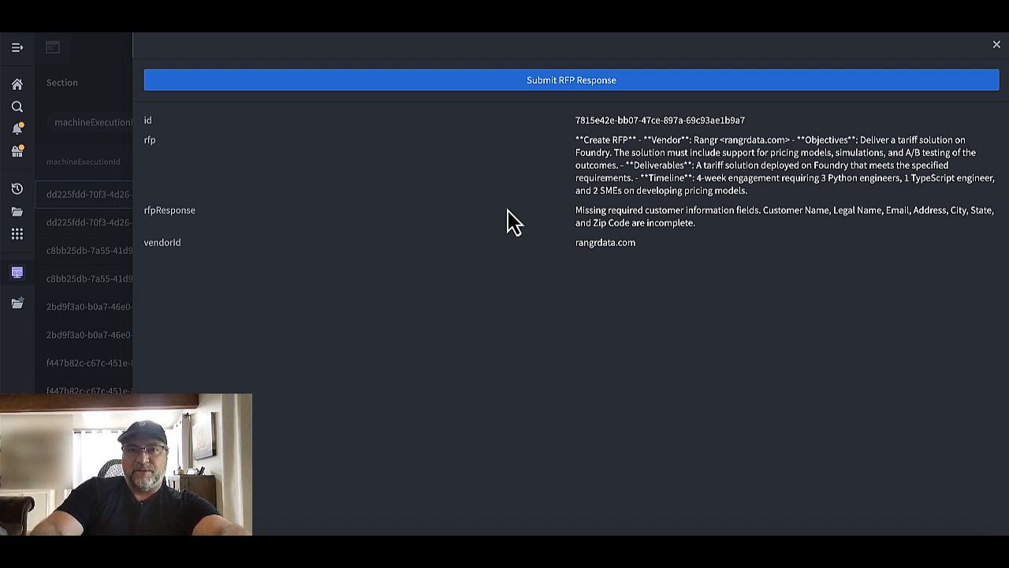
pyautogui.moveTo(702, 237)
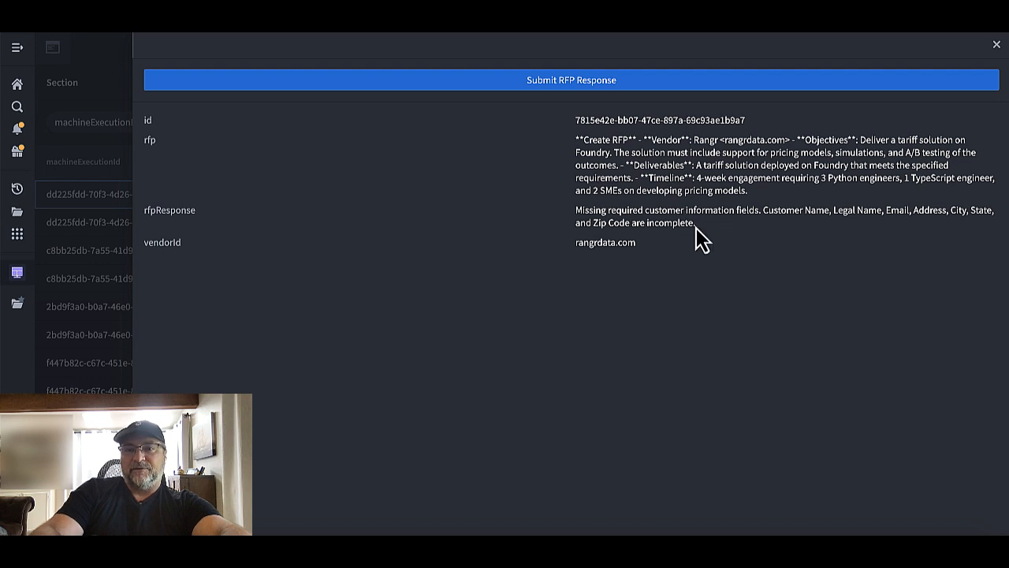
pyautogui.moveTo(693, 227)
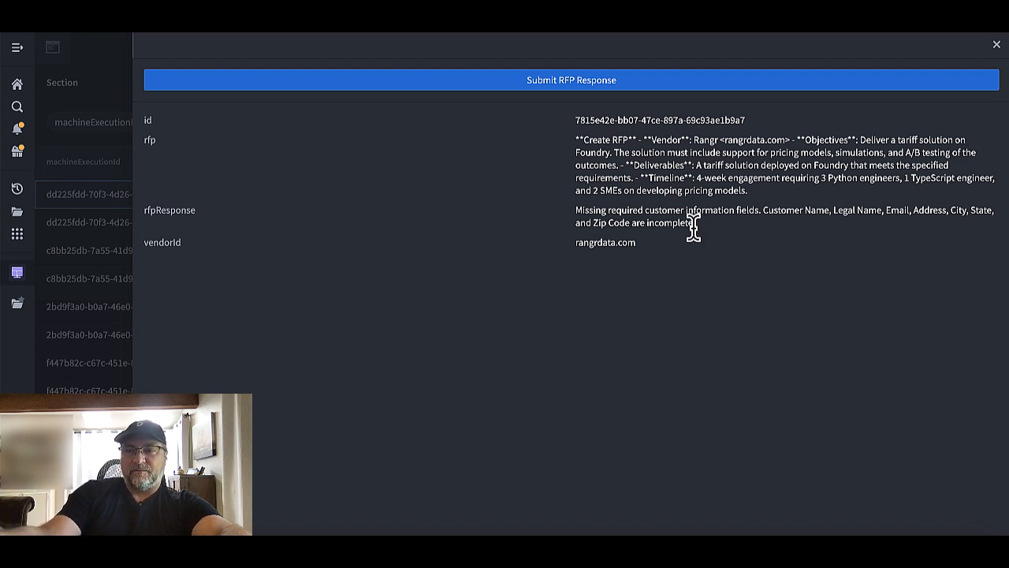
pyautogui.moveTo(700, 249)
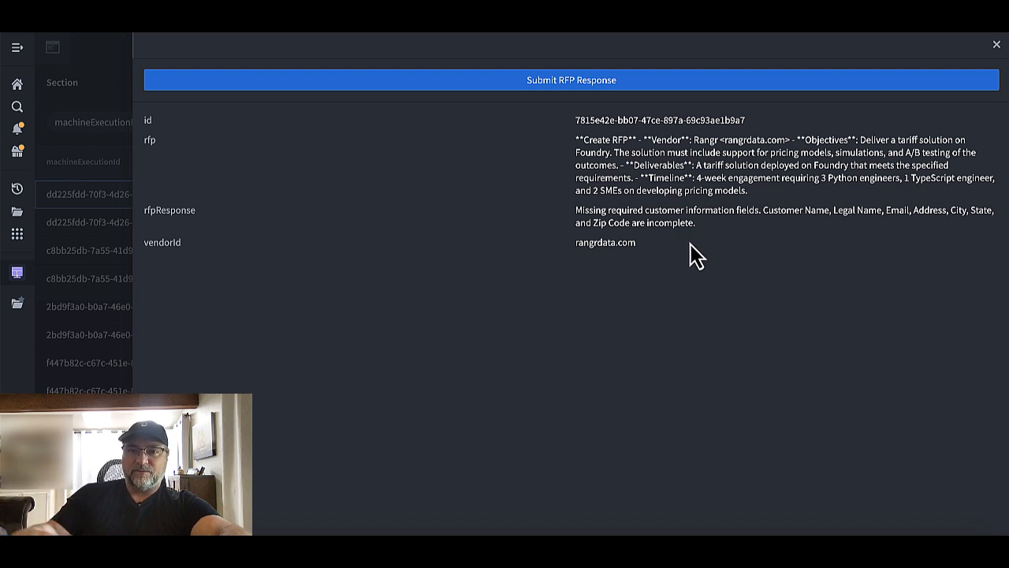
pyautogui.moveTo(710, 250)
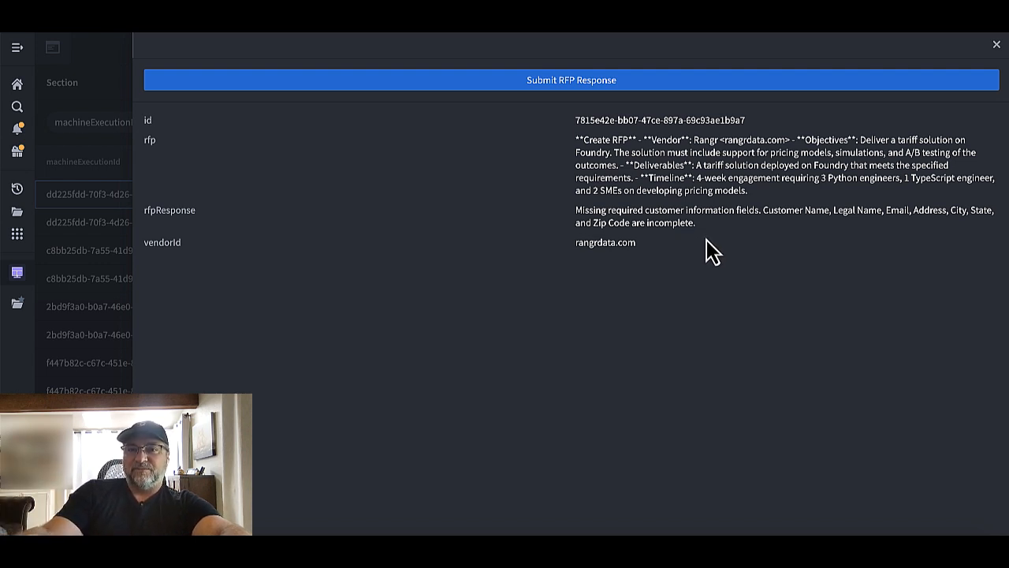
pyautogui.moveTo(439, 218)
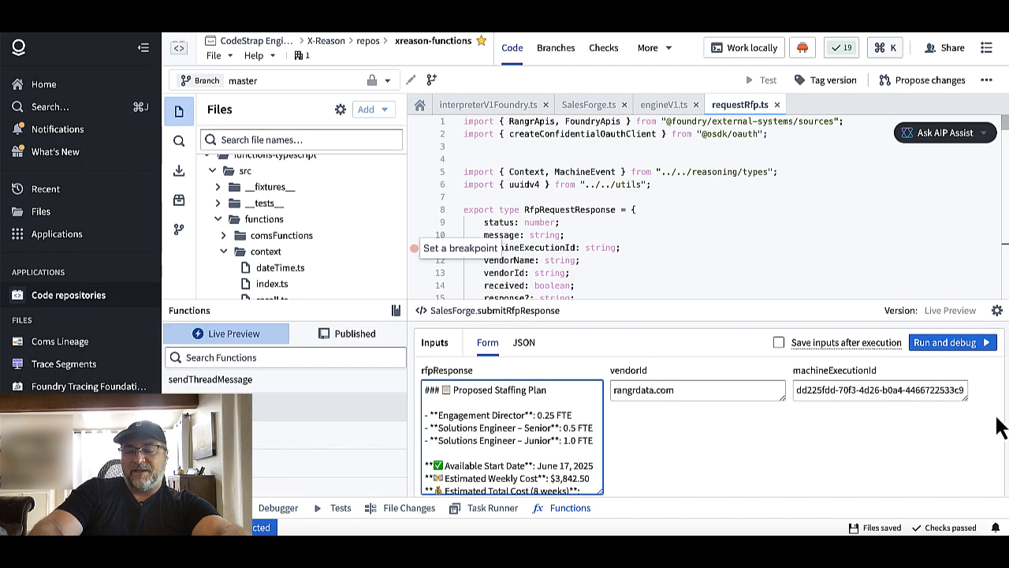
pyautogui.moveTo(954, 391)
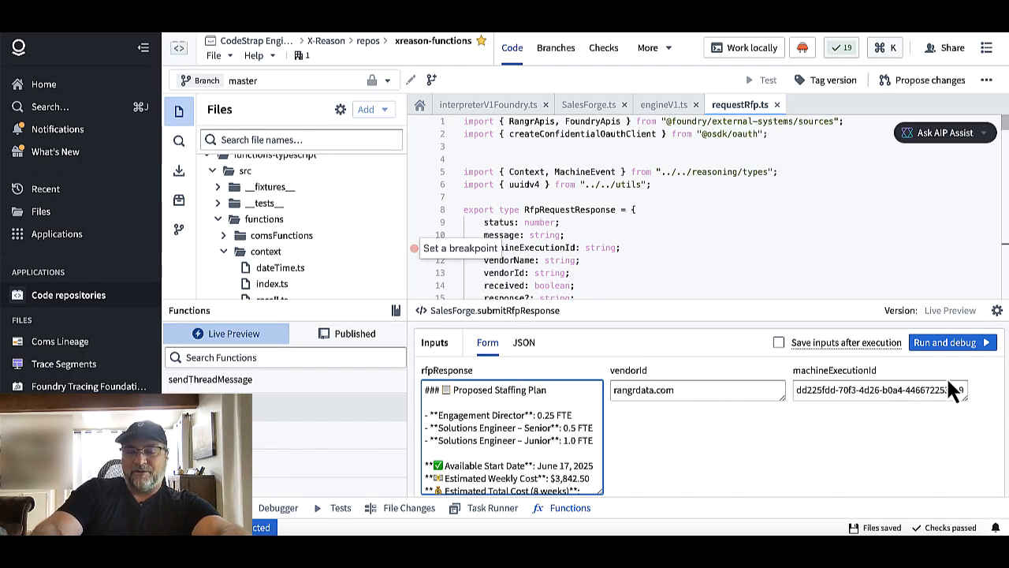
pyautogui.moveTo(943, 375)
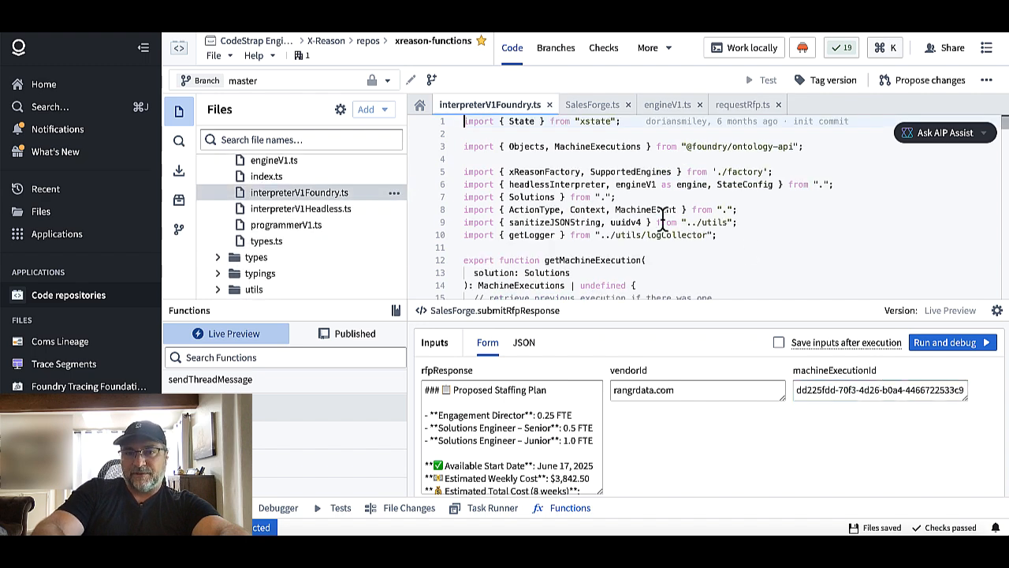
# Step: Run and debug submitRfpResponse with rangrdata.com as vendorId and Rangr's staffing plan
pyautogui.scroll(-3)
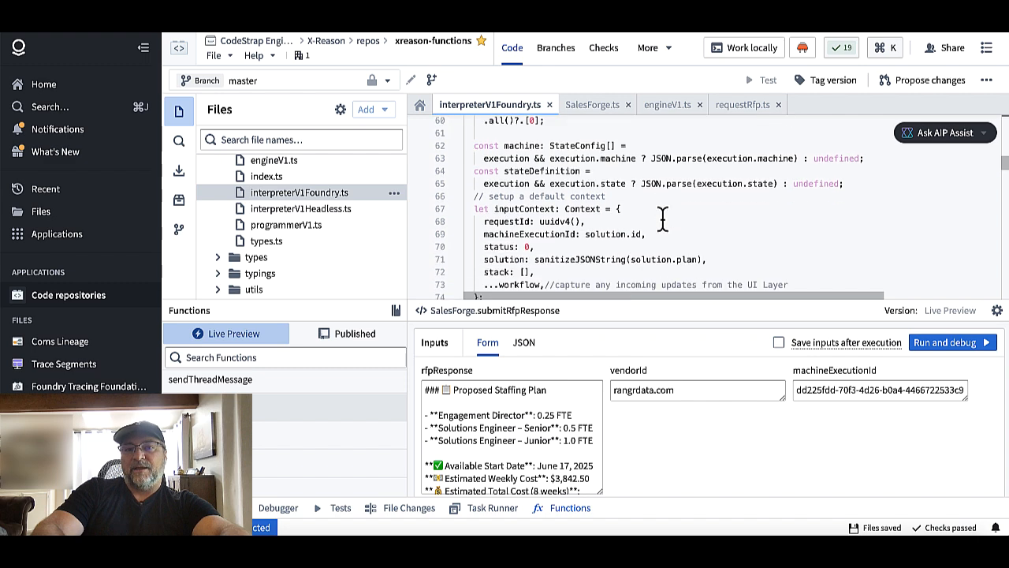
pyautogui.scroll(-3)
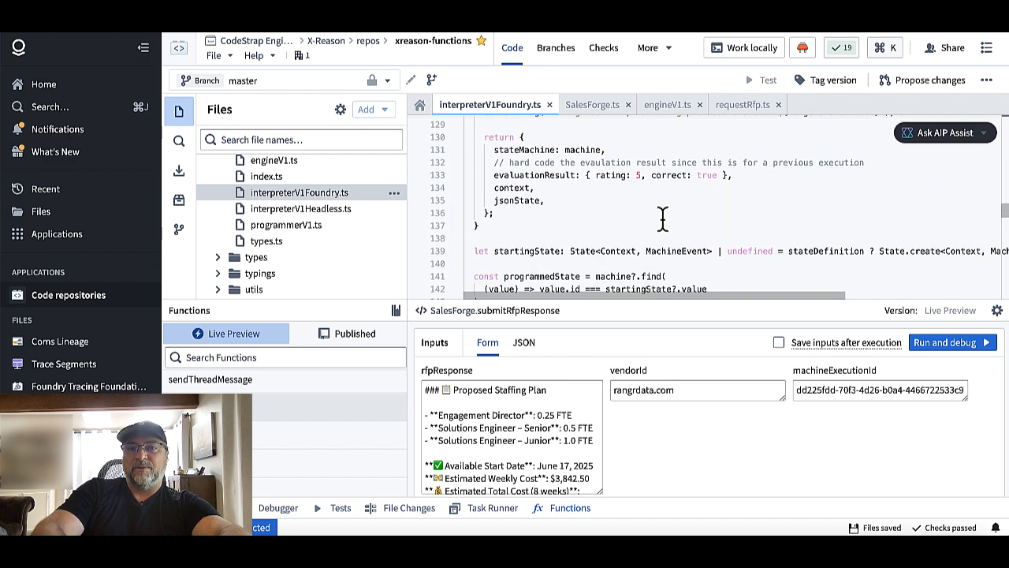
pyautogui.scroll(-3)
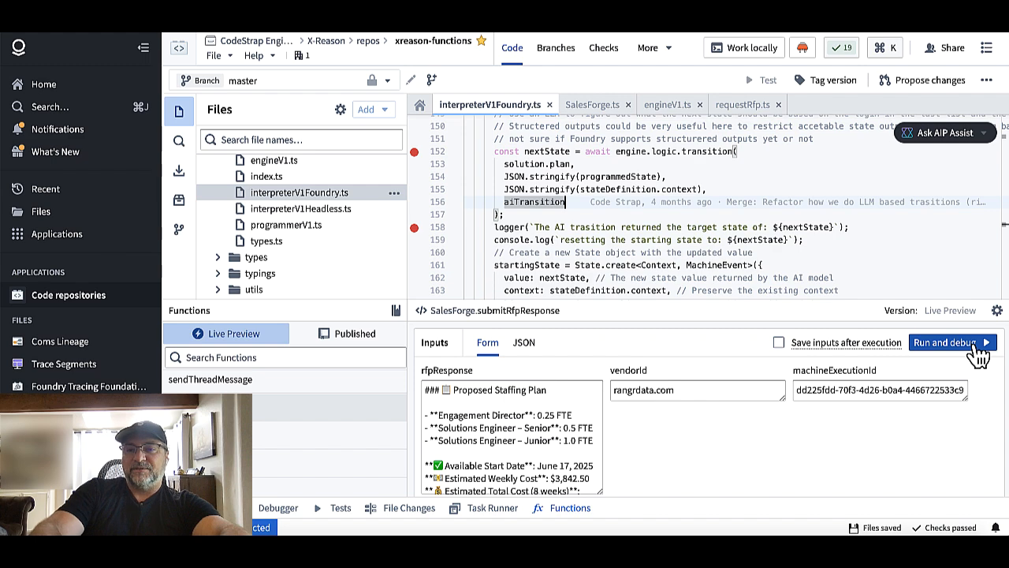
pyautogui.click(946, 341)
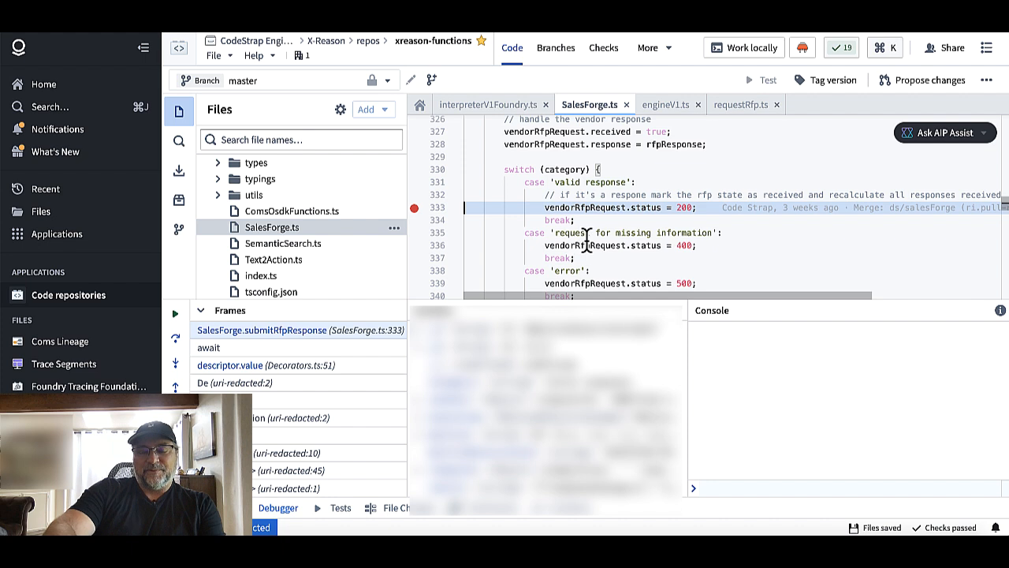
pyautogui.moveTo(605, 232)
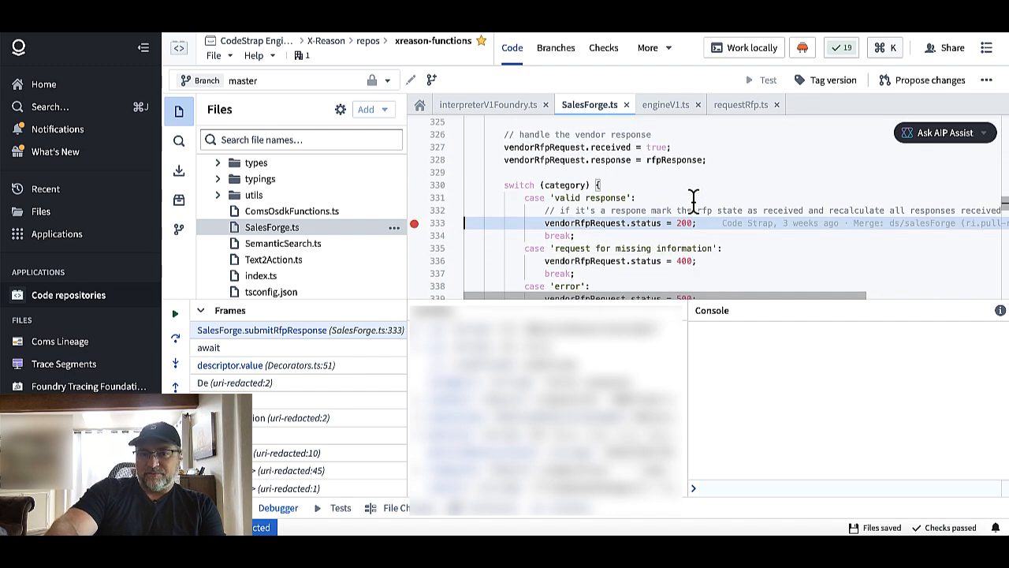
# Step: Inspect SalesForge.ts line 333 and resume execution past the vendor-request-received breakpoint
pyautogui.scroll(-3)
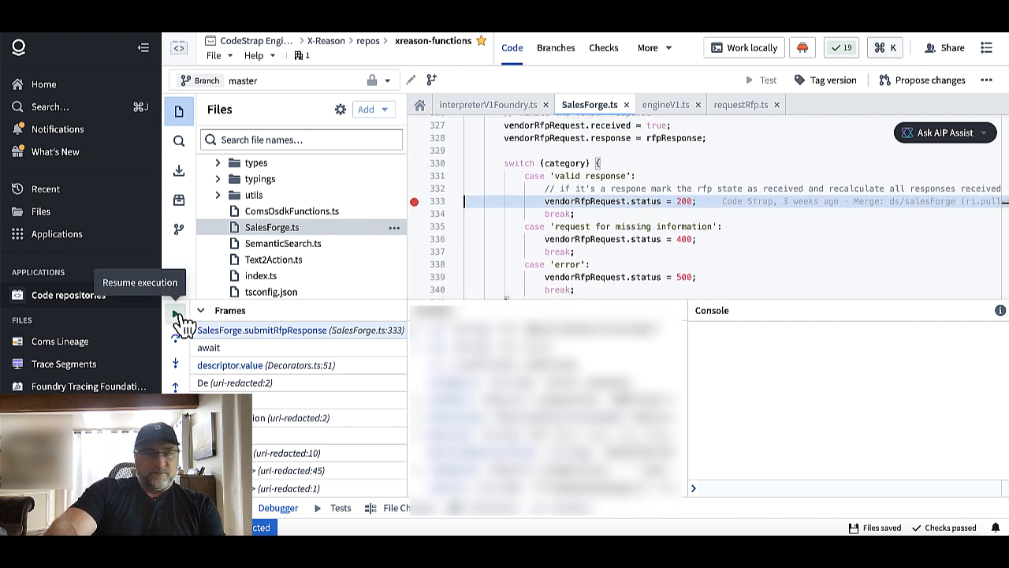
pyautogui.click(175, 313)
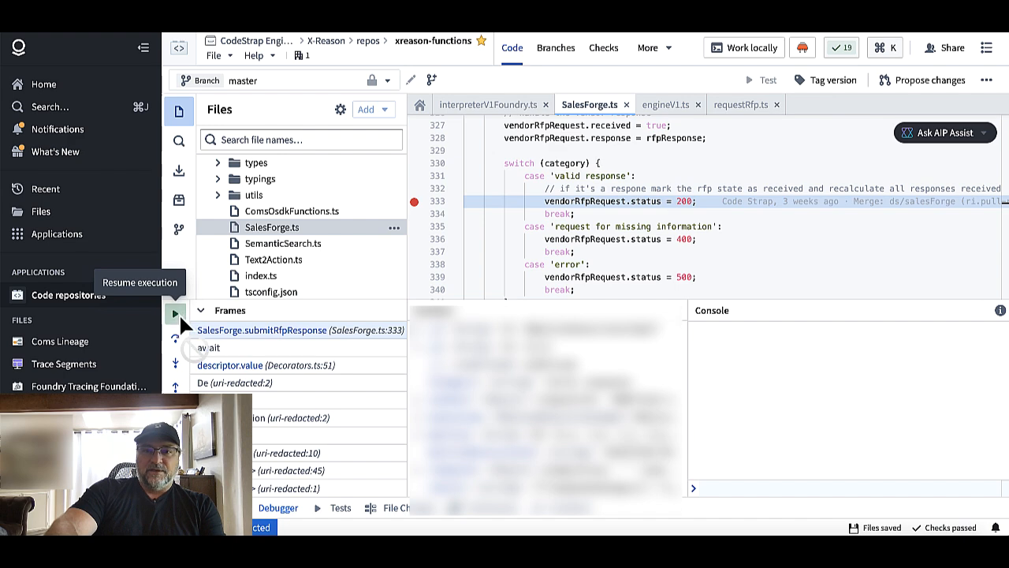
pyautogui.click(175, 314)
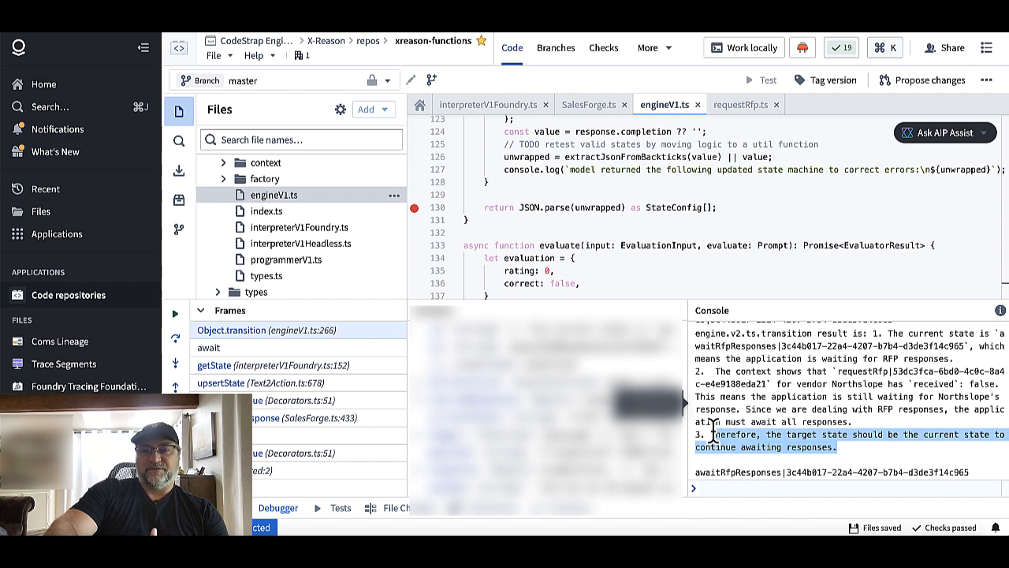
pyautogui.moveTo(785, 406)
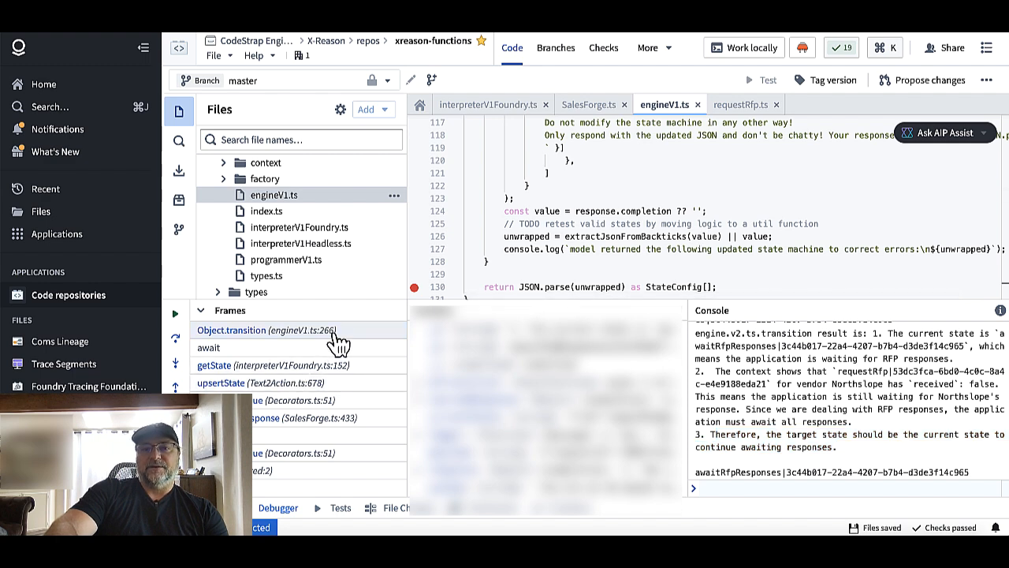
# Step: Review engineV1's transition output and resume until the interpreter pauses at awaitRfpResponses
pyautogui.scroll(-3)
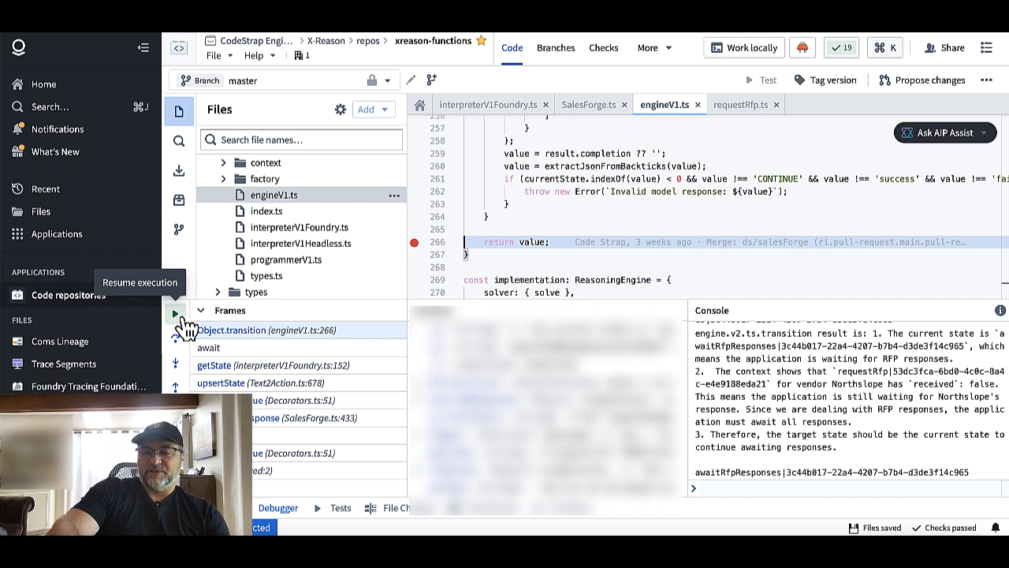
pyautogui.click(175, 312)
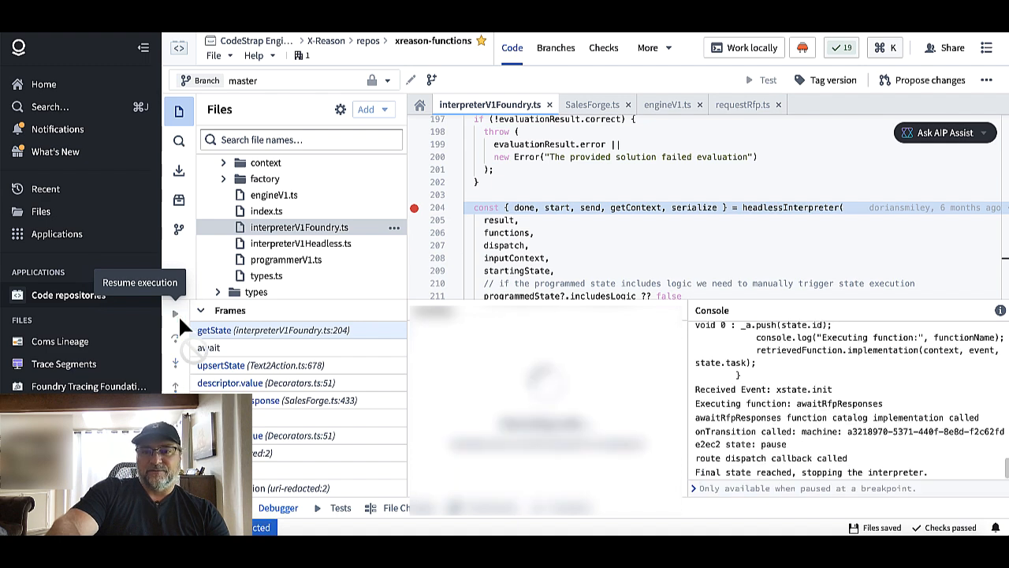
pyautogui.click(175, 312)
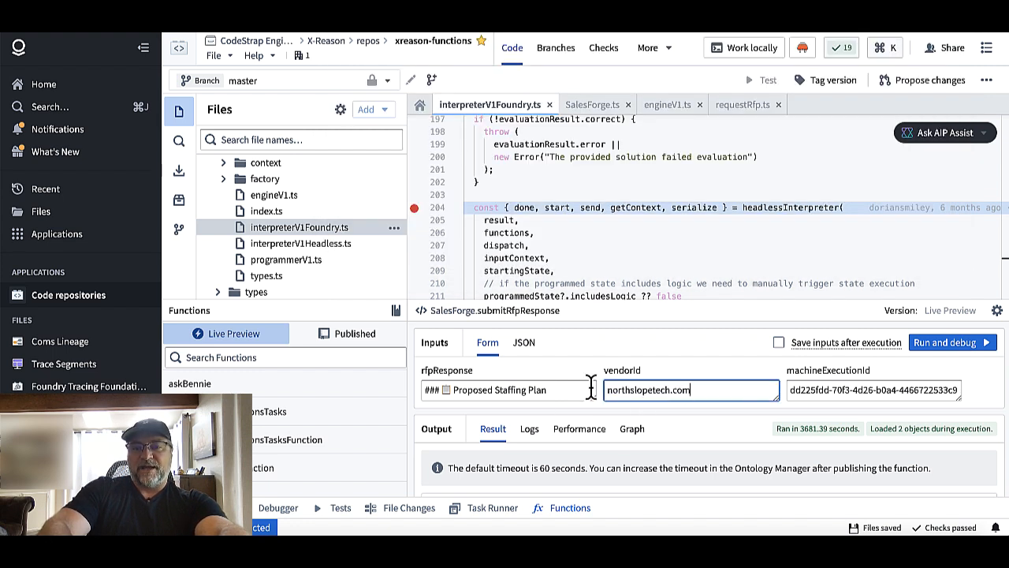
# Step: Run and debug submitRfpResponse with northslopetech.com as vendorId and Northslope's staffing plan
pyautogui.click(953, 341)
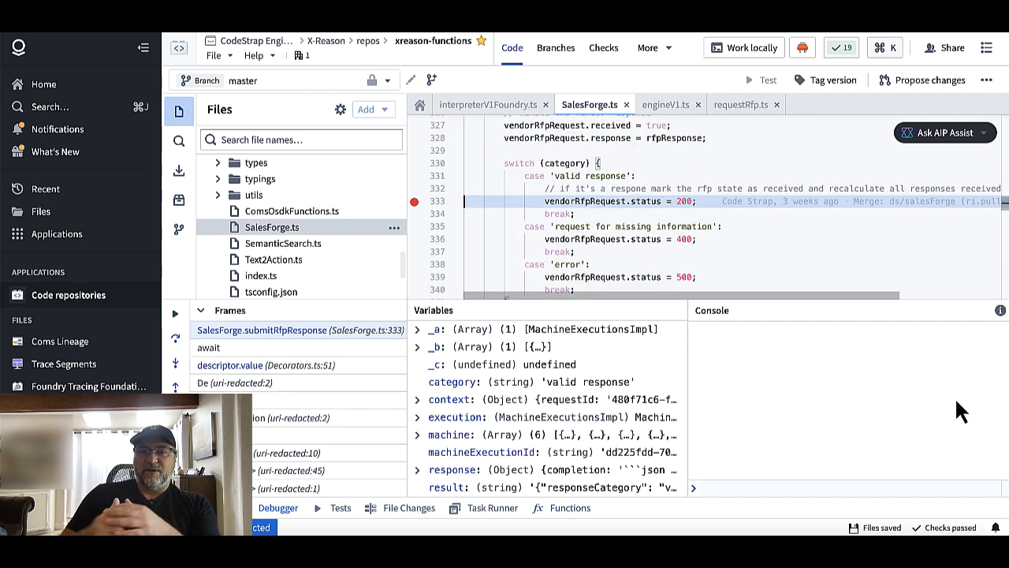
pyautogui.moveTo(175, 314)
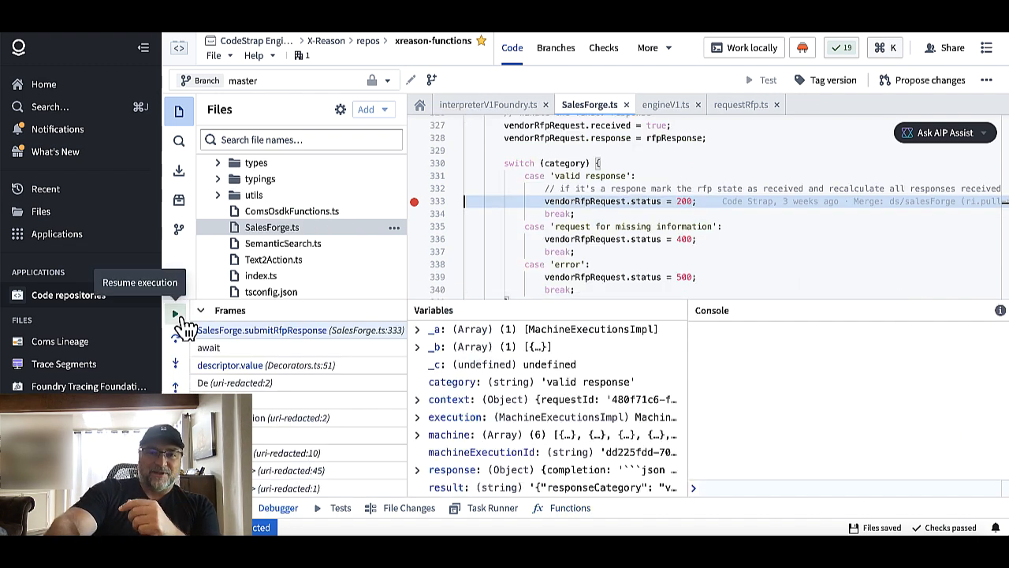
# Step: Resume through the response and transition breakpoints until the workflow reaches writing the email
pyautogui.click(175, 314)
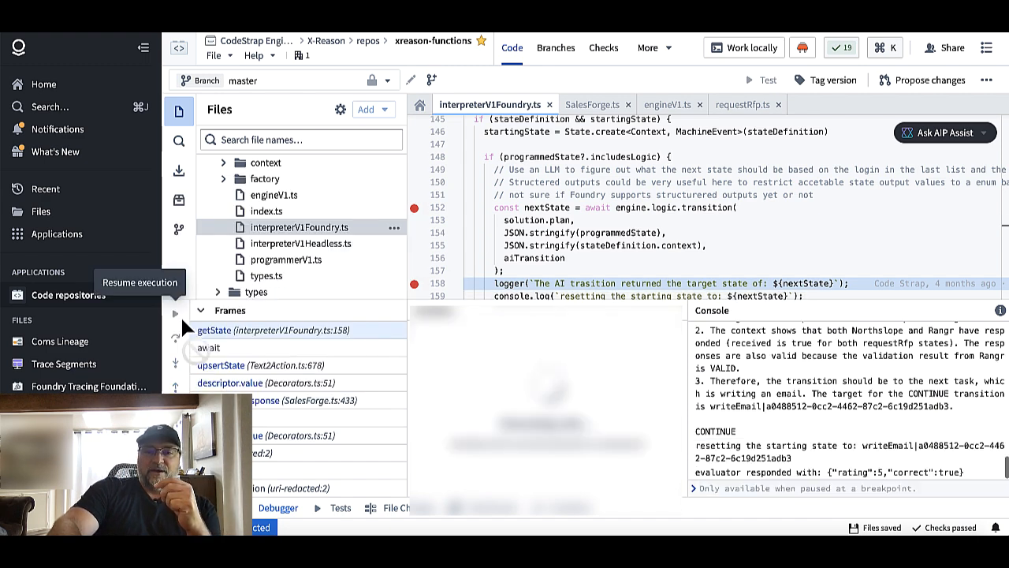
pyautogui.click(175, 314)
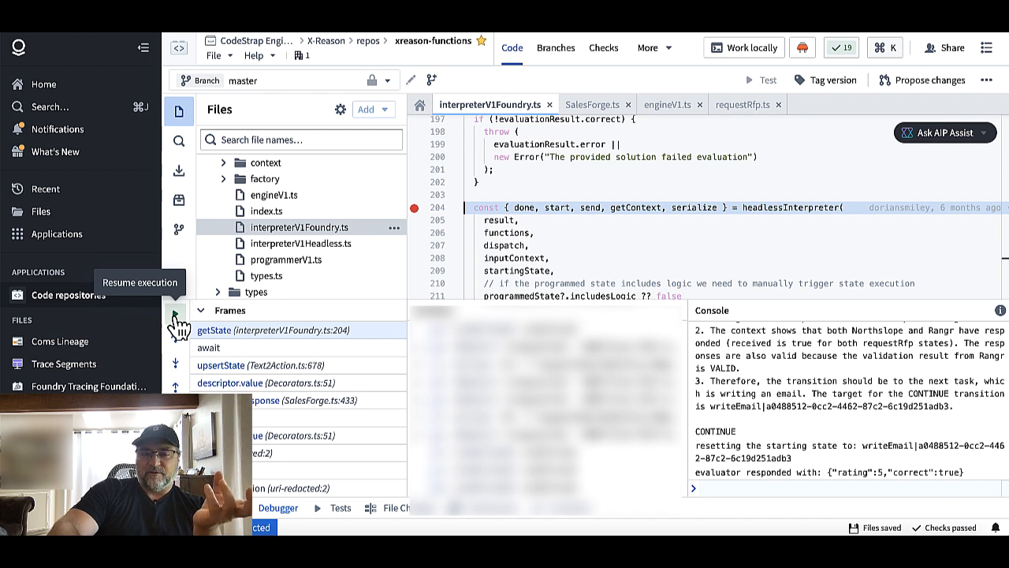
pyautogui.click(175, 313)
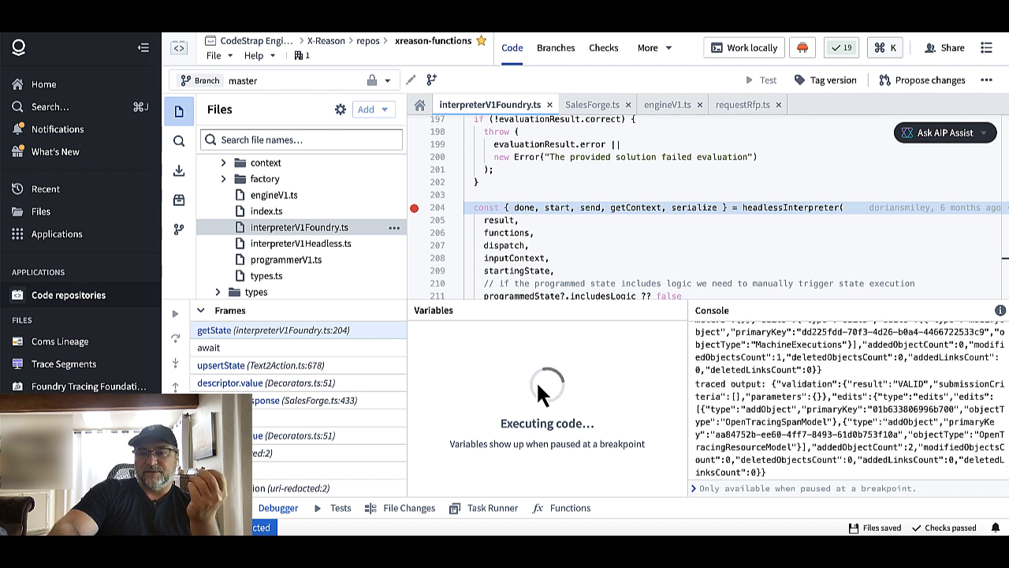
pyautogui.click(570, 507)
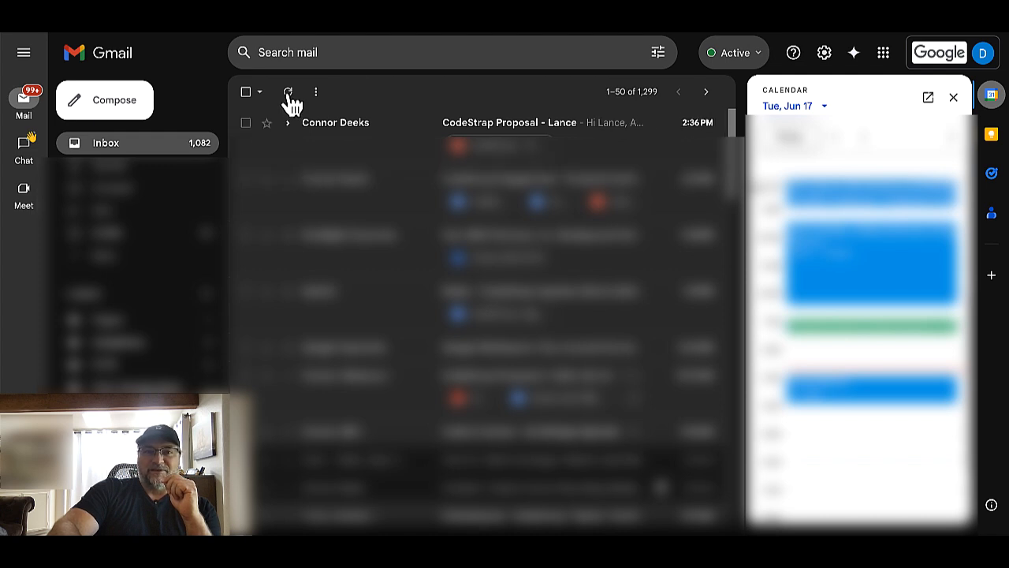
# Step: Refresh the inbox and read the 'RFP Responses for Tariff Solution' email's Northslope and Rangr staffing plans
pyautogui.click(287, 92)
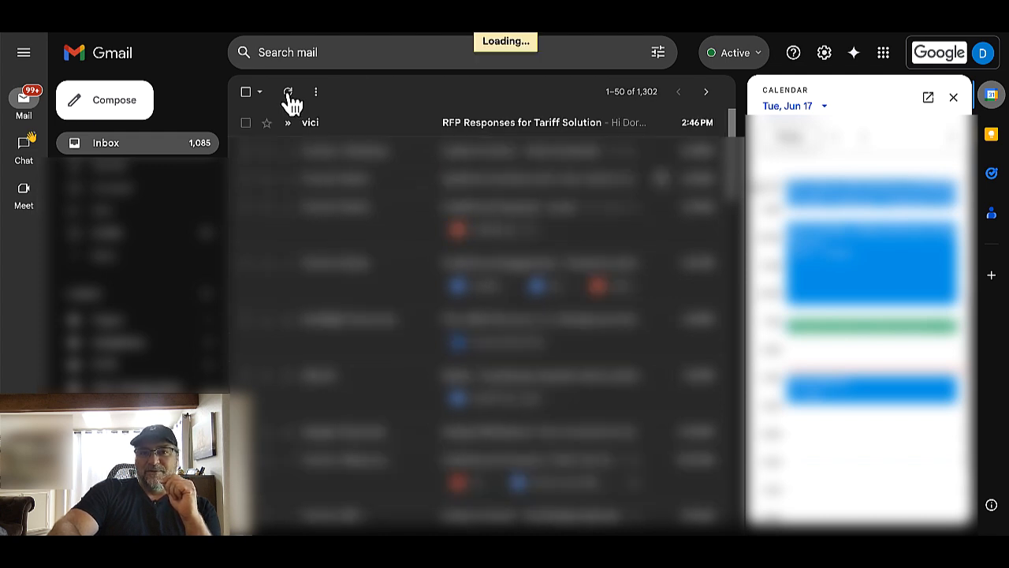
pyautogui.click(522, 123)
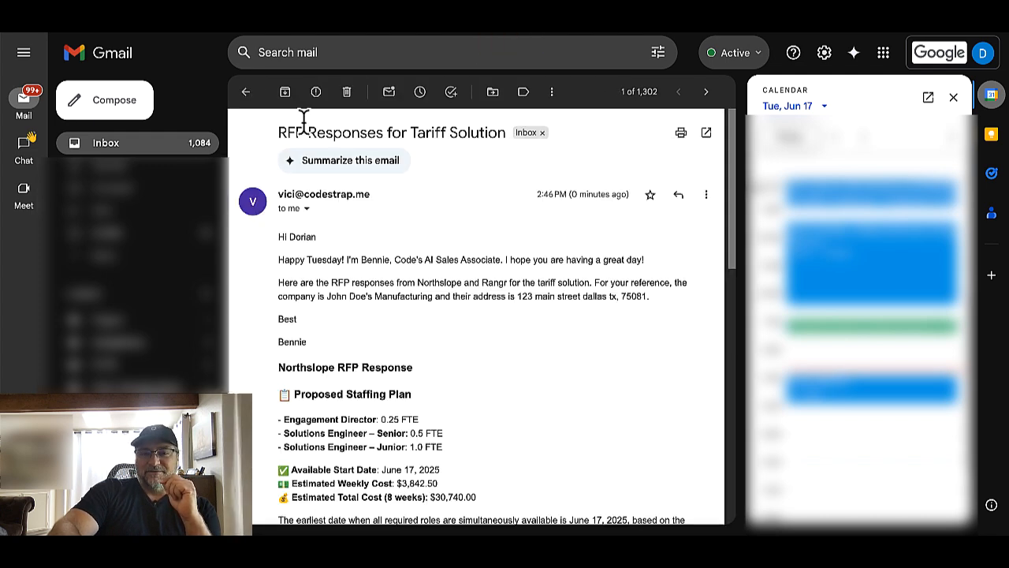
pyautogui.scroll(-3)
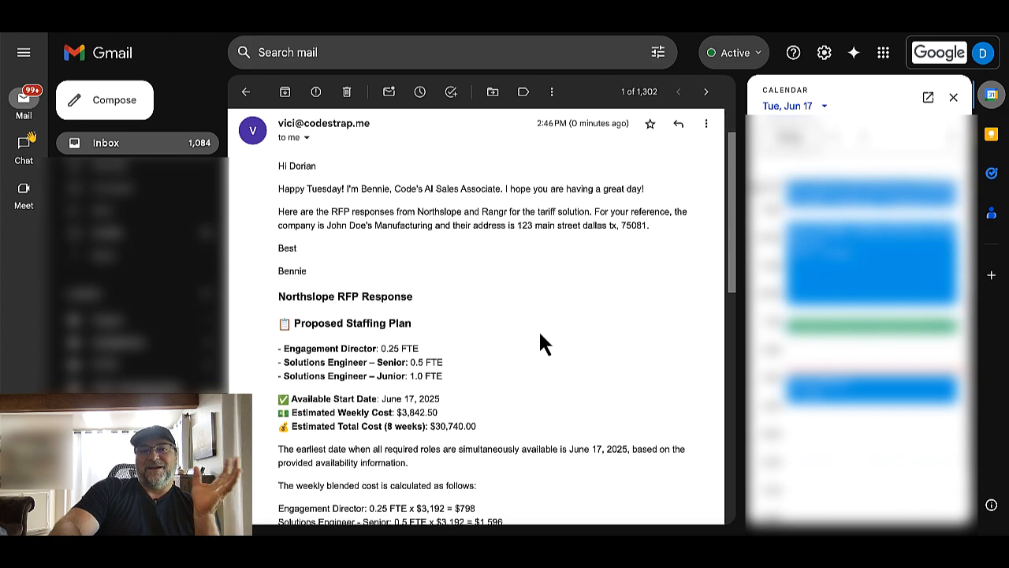
pyautogui.scroll(-3)
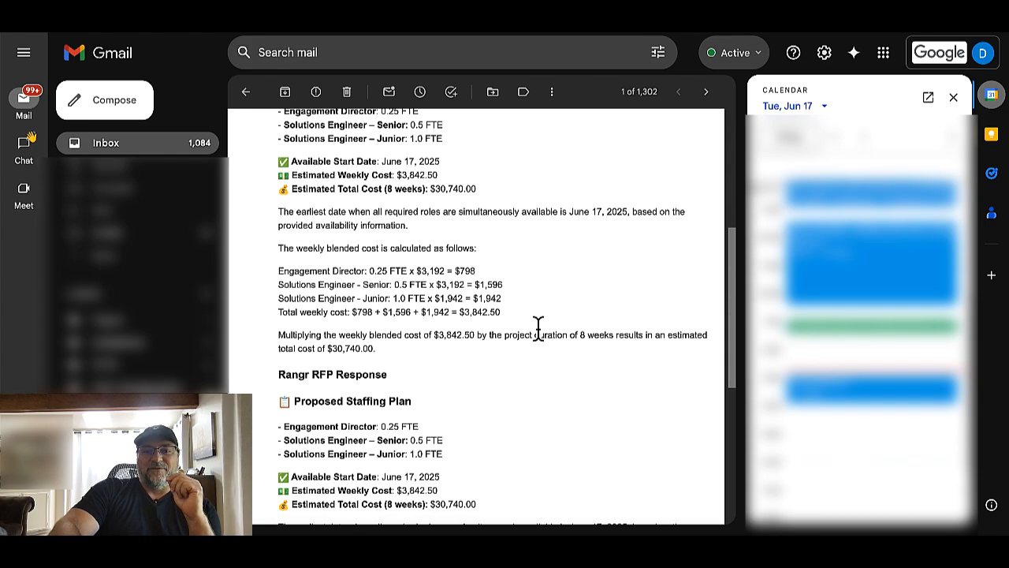
pyautogui.scroll(-3)
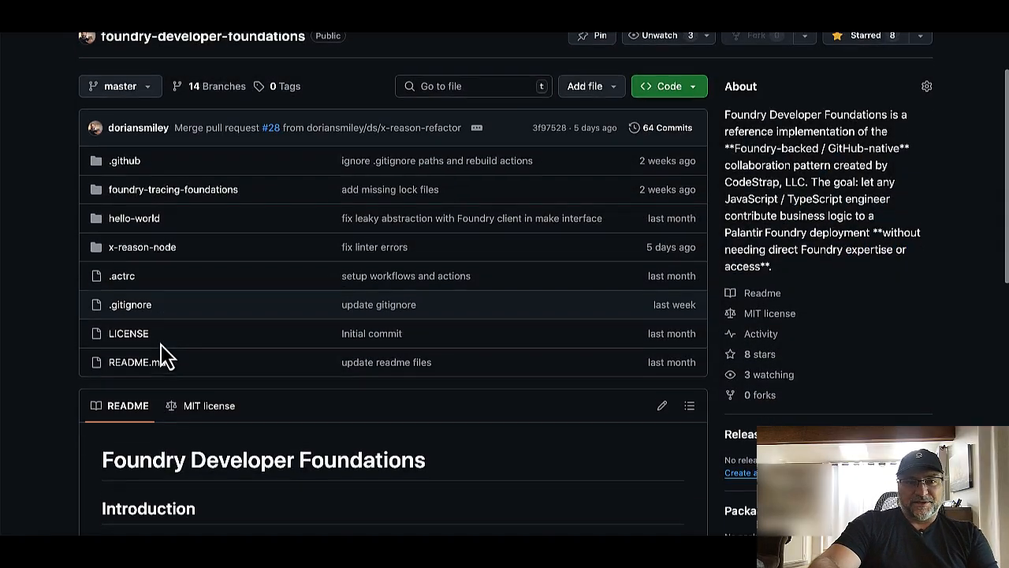
# Step: Read the README Introduction, then enter the repository's x-reason-node folder
pyautogui.scroll(-3)
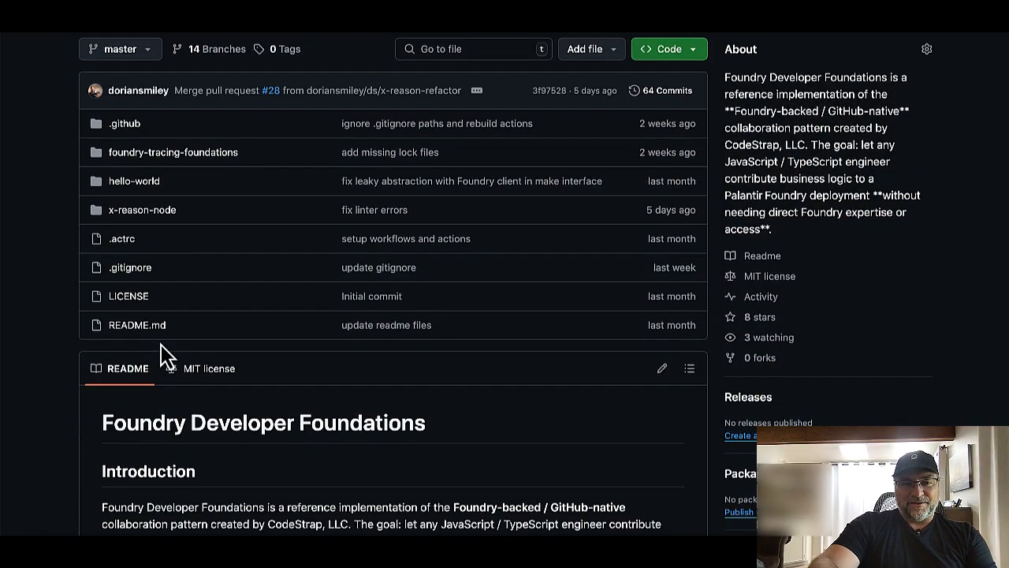
pyautogui.scroll(-3)
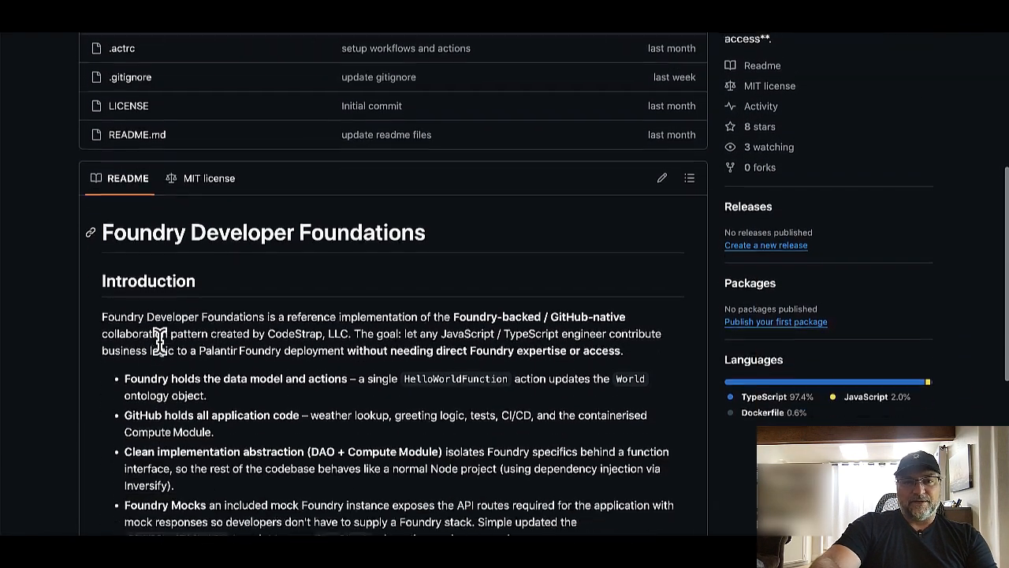
pyautogui.scroll(-3)
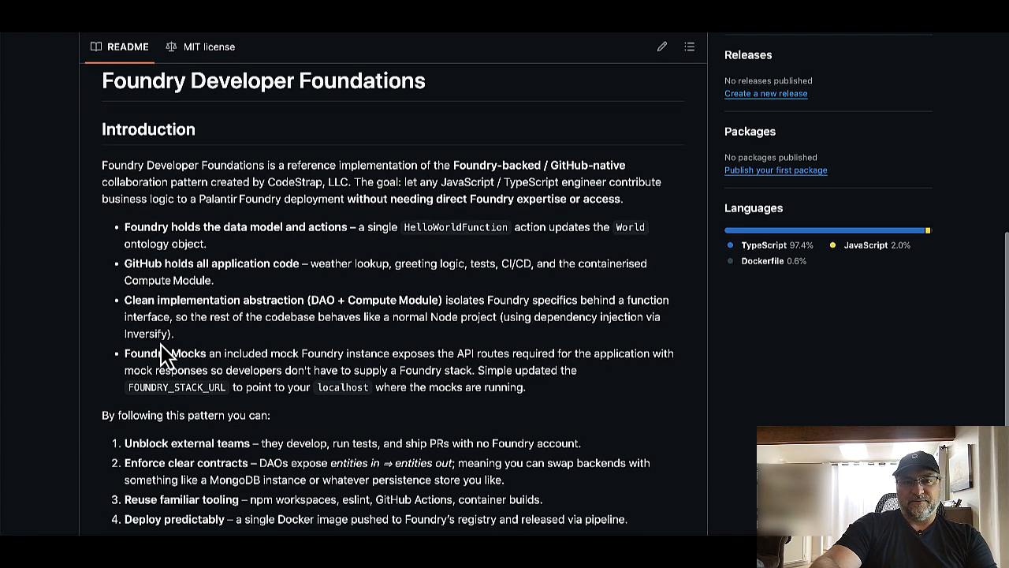
pyautogui.scroll(-3)
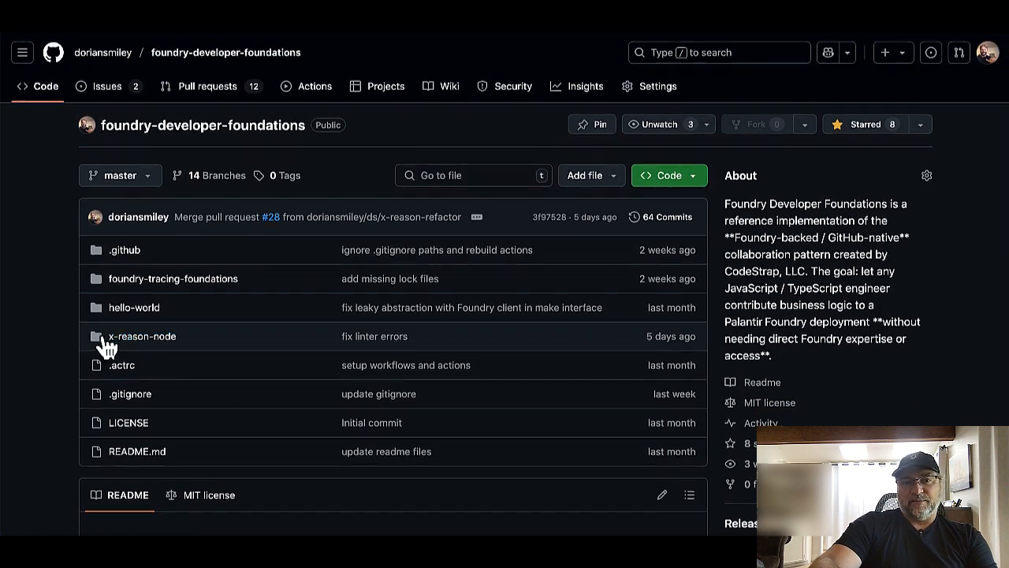
pyautogui.moveTo(142, 336)
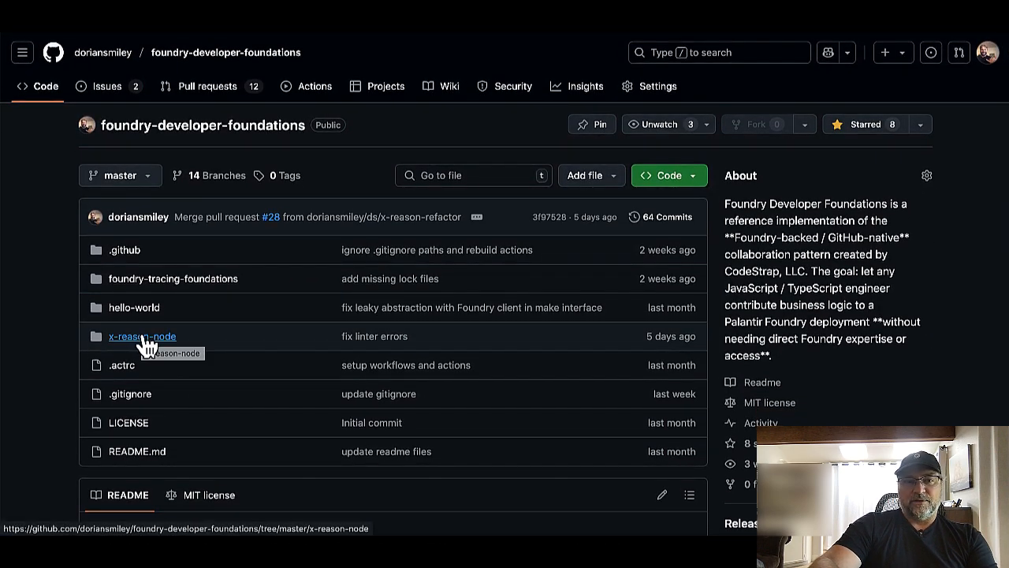
pyautogui.moveTo(145, 350)
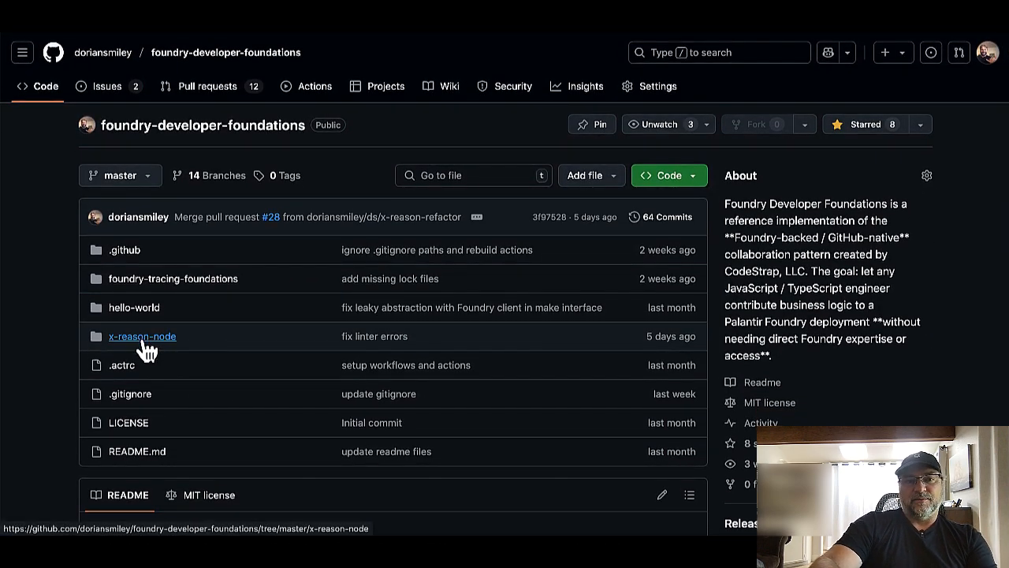
pyautogui.click(142, 336)
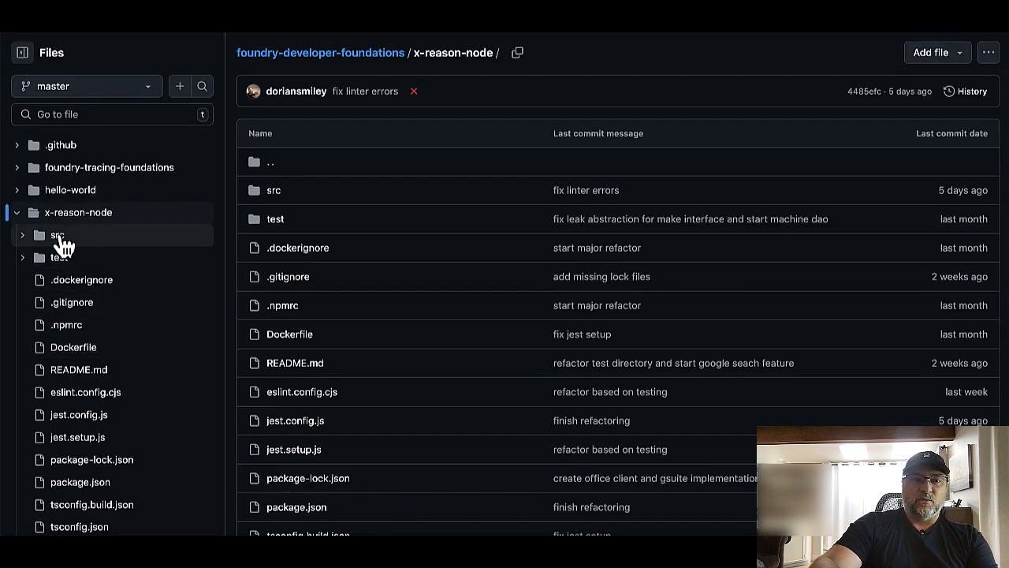
# Step: Expand src, list the files in its test folder, then collapse test again
pyautogui.click(57, 235)
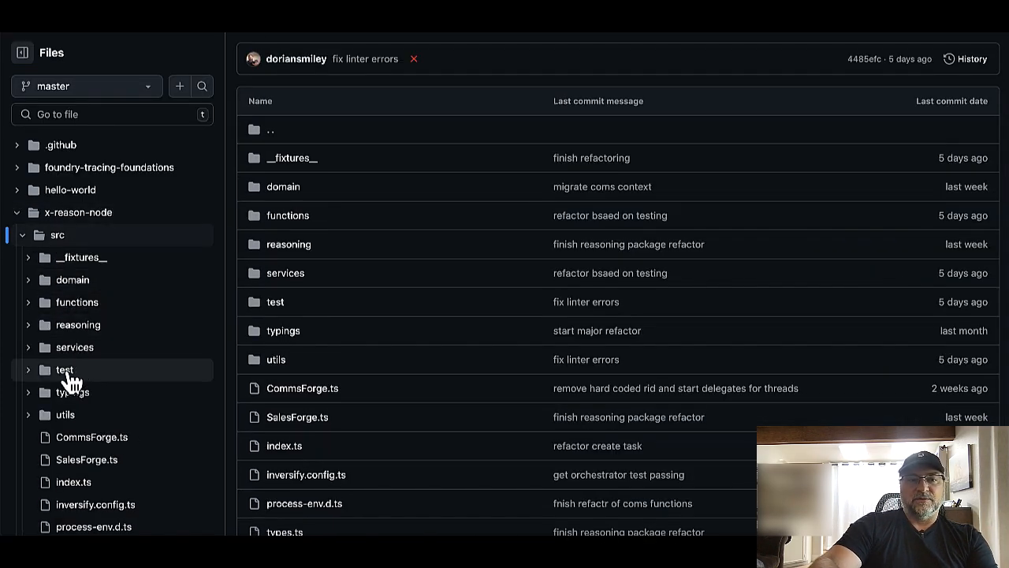
pyautogui.click(63, 369)
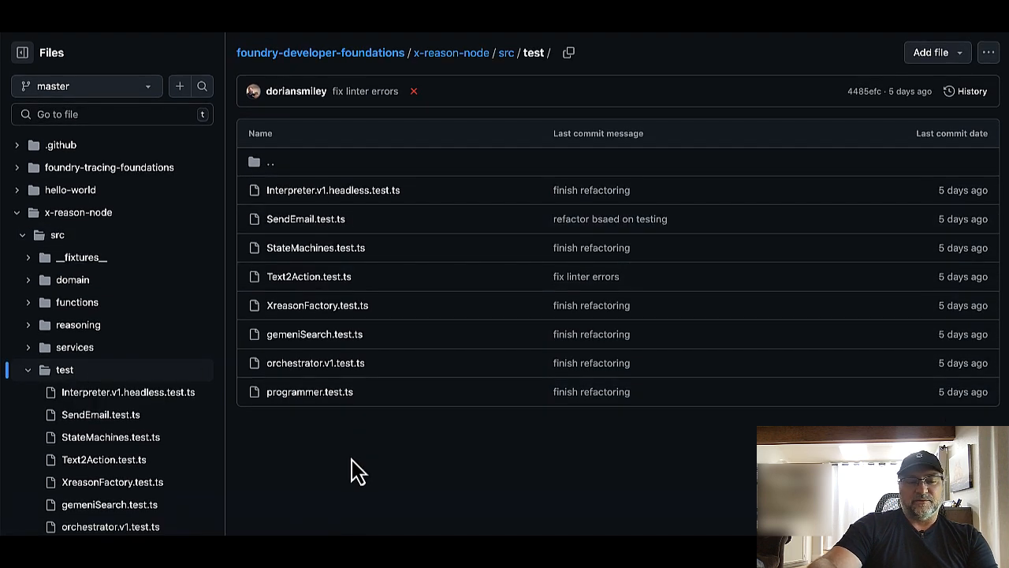
pyautogui.moveTo(39, 383)
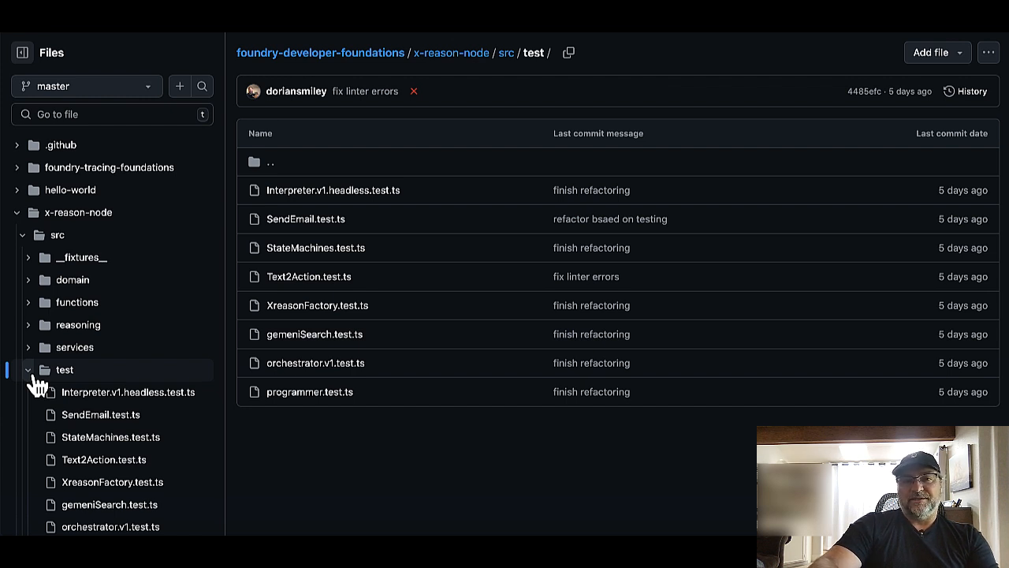
pyautogui.click(63, 369)
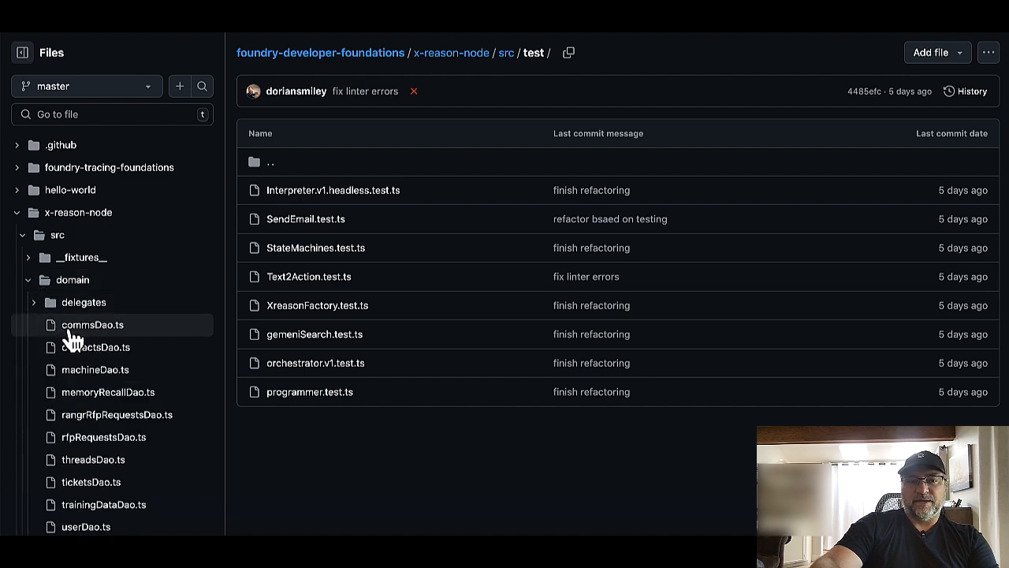
# Step: View the machineDao.ts code in the domain folder, then collapse domain
pyautogui.click(95, 369)
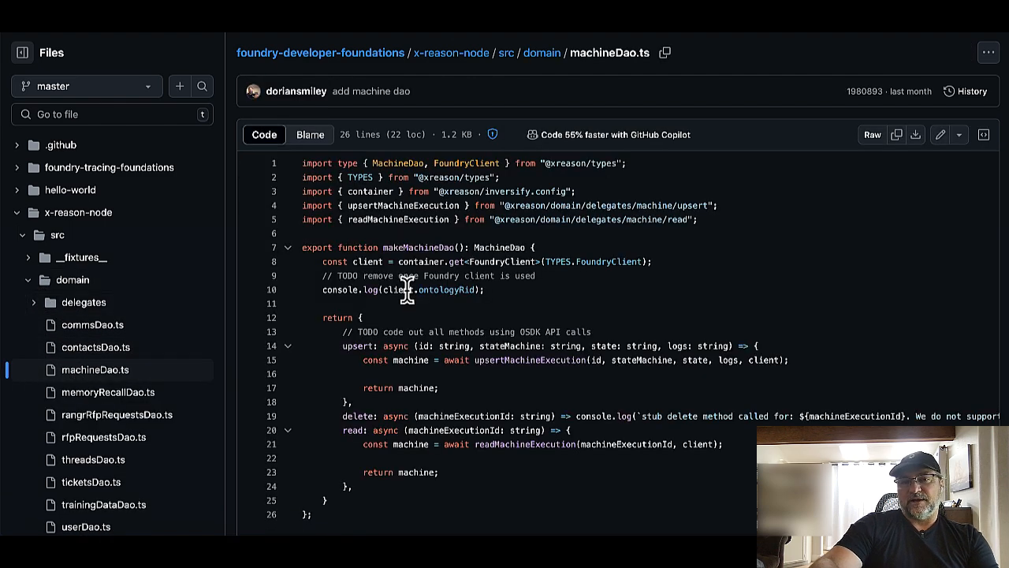
pyautogui.scroll(-3)
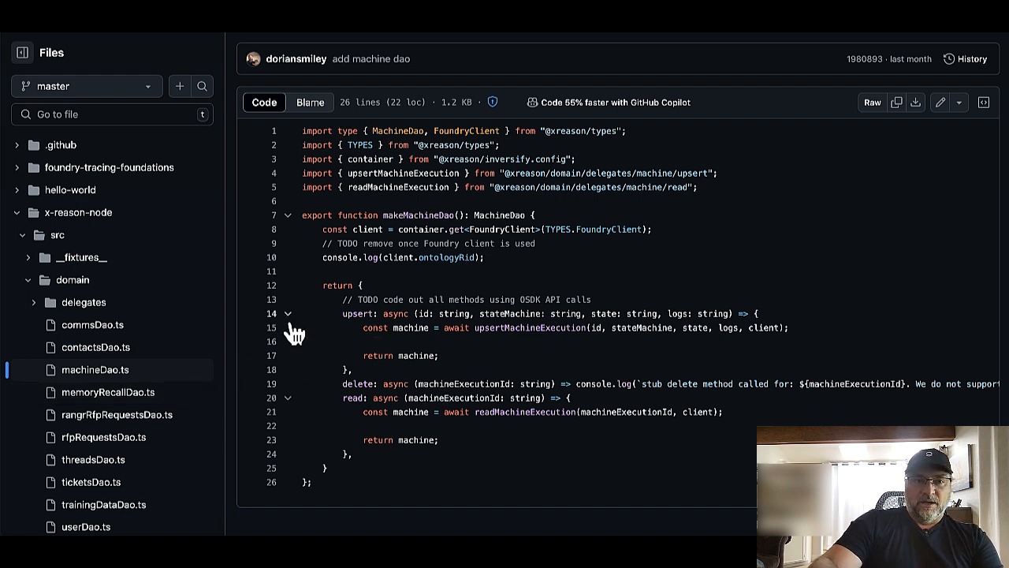
pyautogui.moveTo(325, 195)
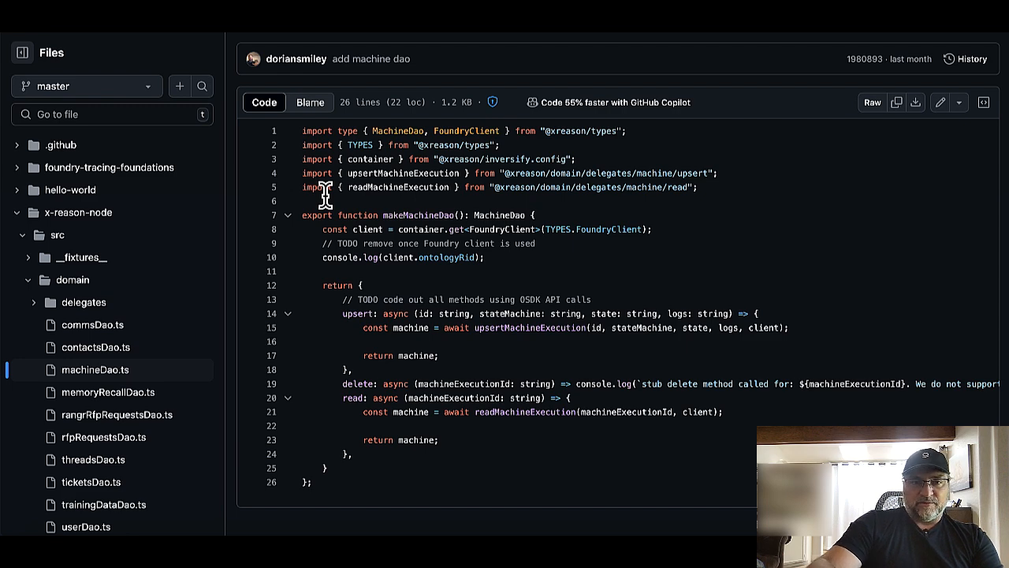
pyautogui.moveTo(319, 334)
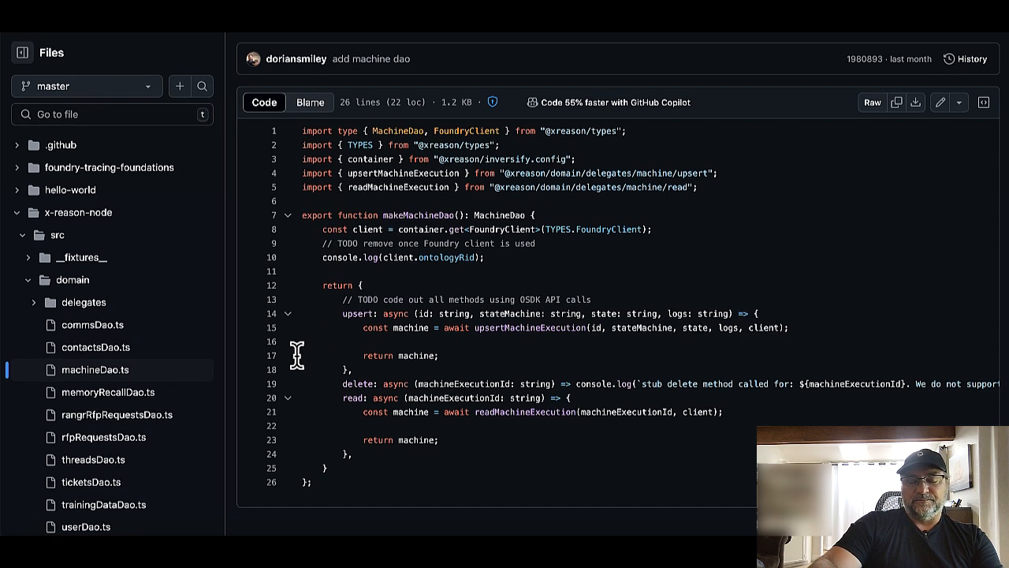
pyautogui.scroll(-3)
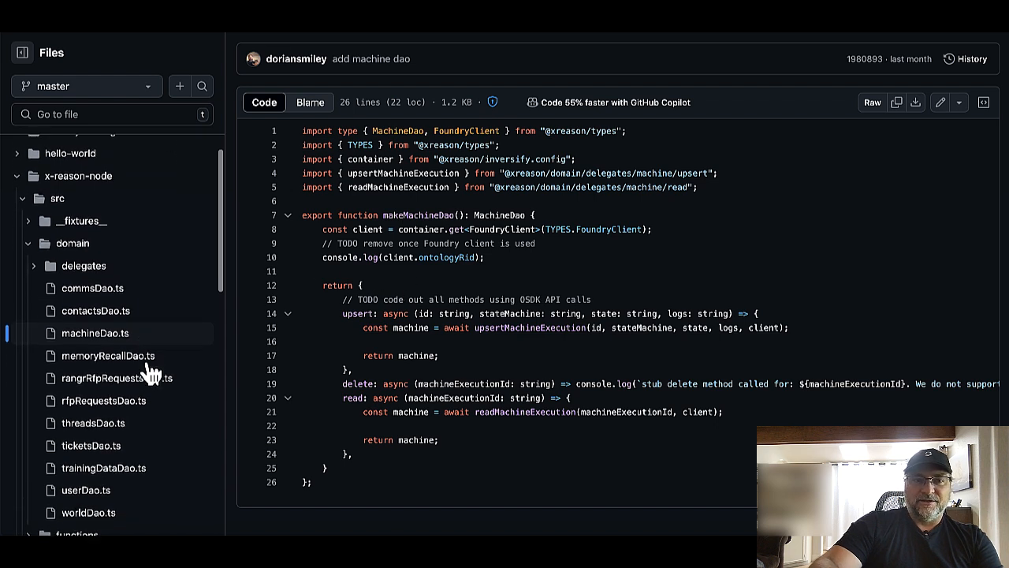
pyautogui.click(73, 243)
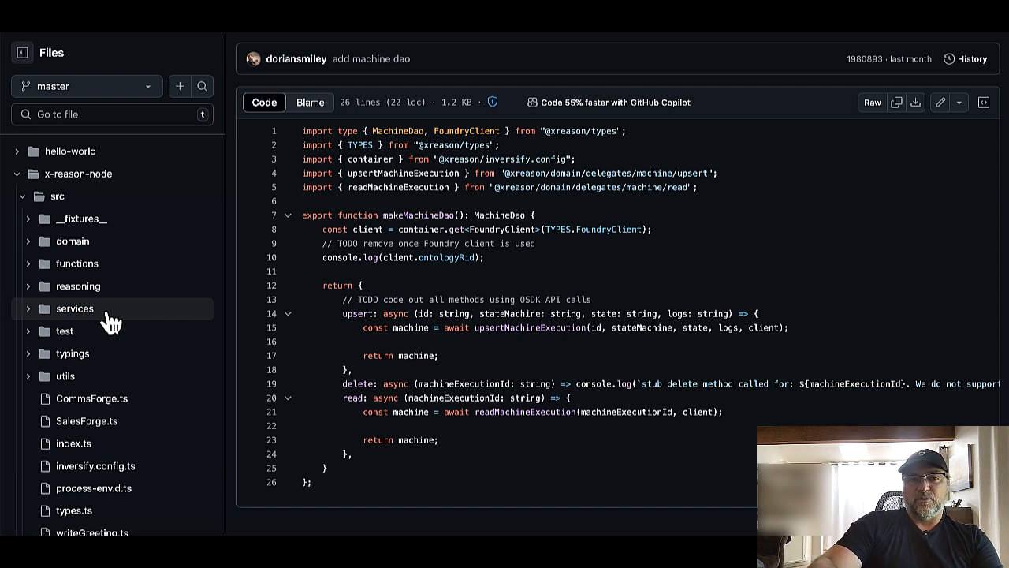
# Step: Expand reasoning, its context folder and the nested context folder, then collapse the inner one
pyautogui.click(79, 285)
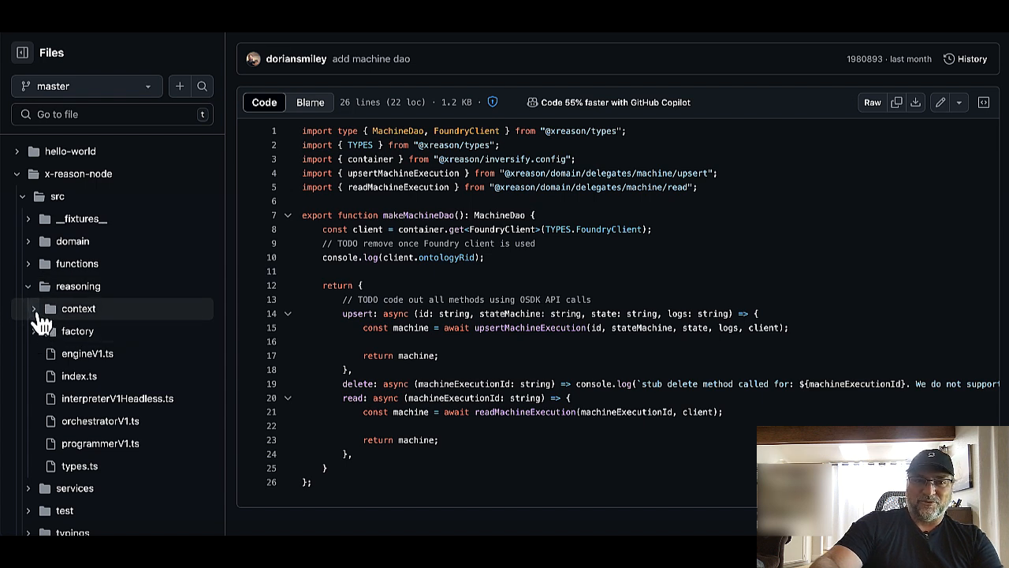
pyautogui.click(79, 307)
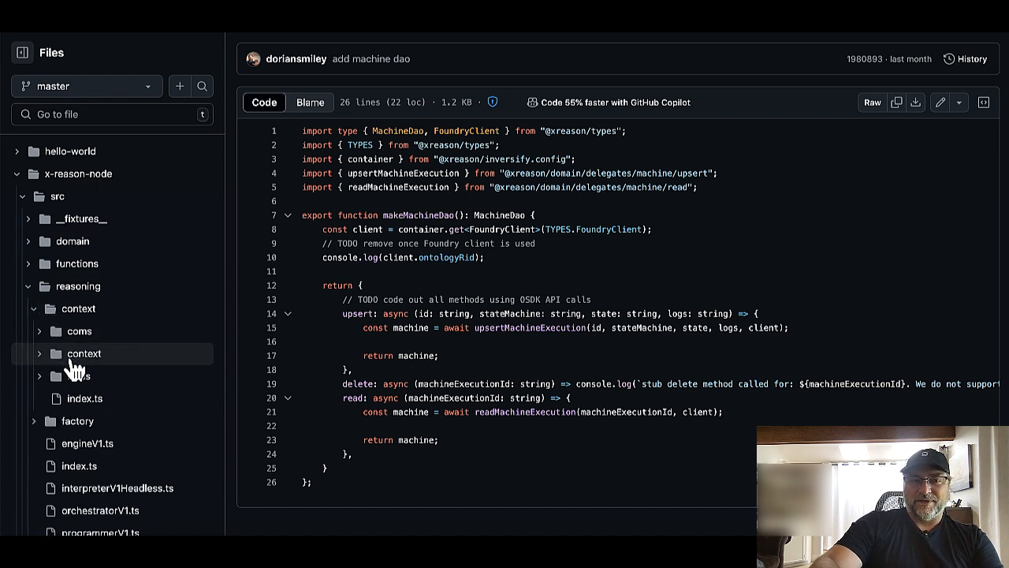
pyautogui.click(83, 353)
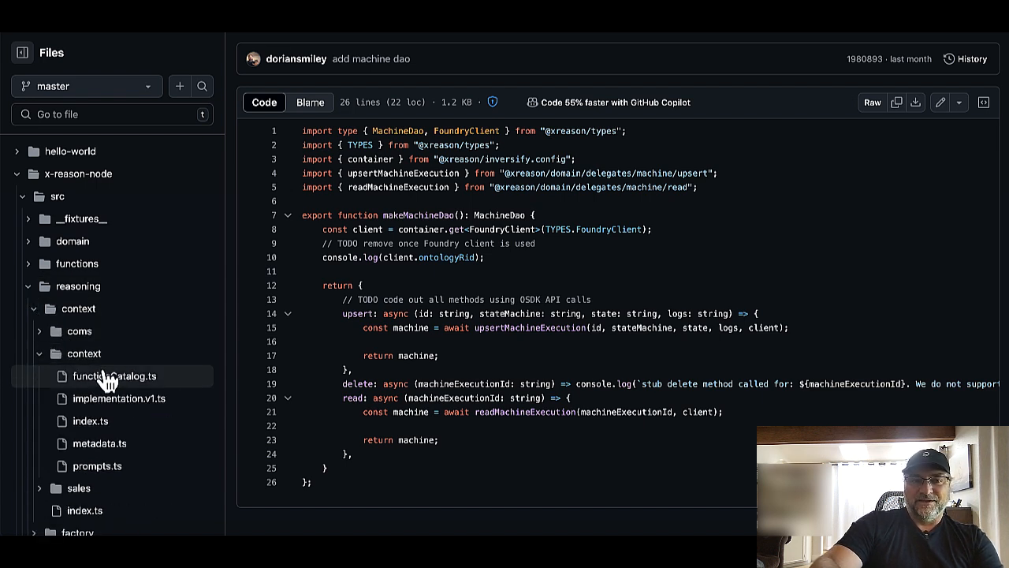
pyautogui.moveTo(115, 397)
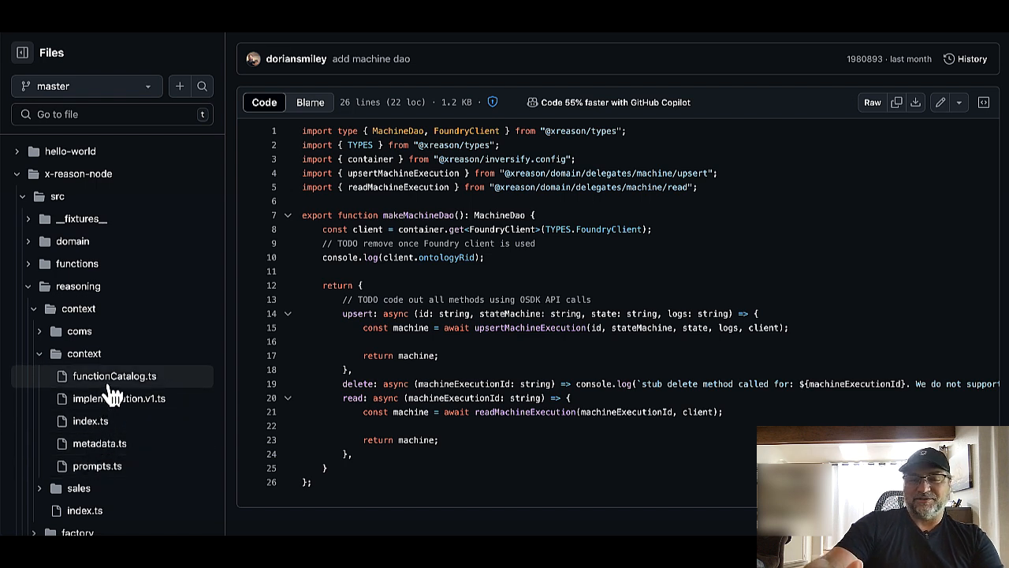
pyautogui.click(86, 353)
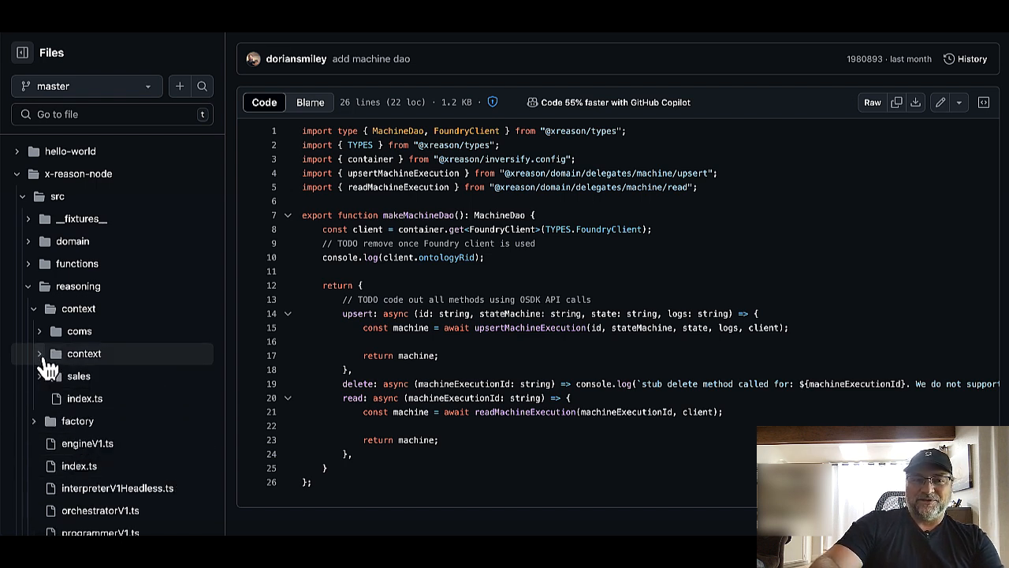